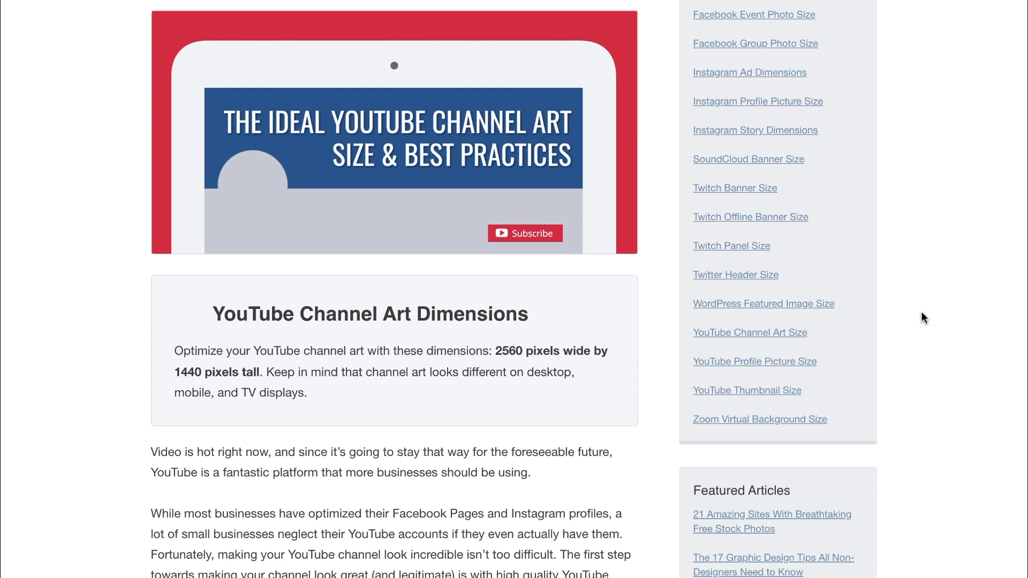
- Scroll the dimensions article down to the channel art safe-area diagram
scroll(down, 3)
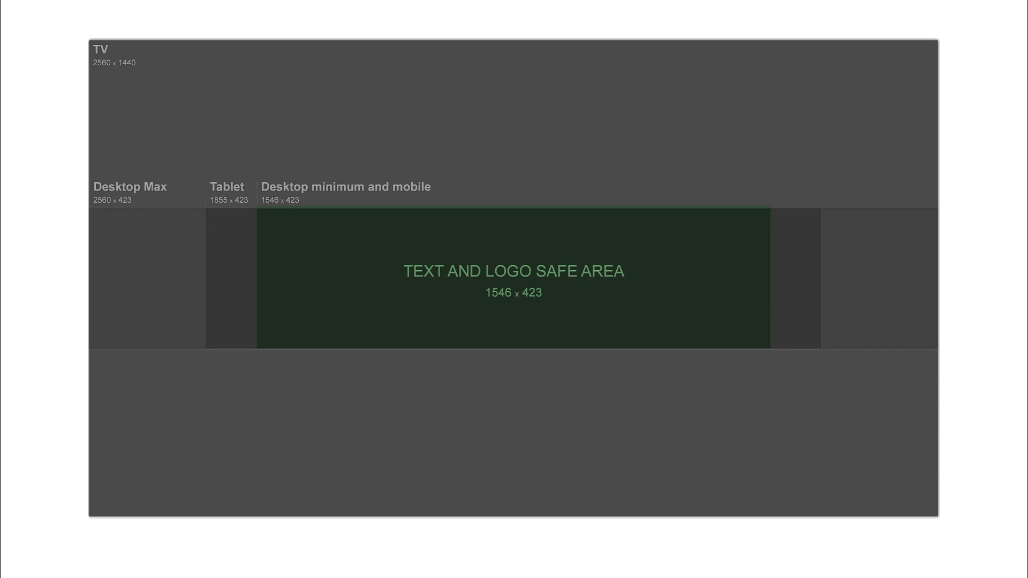
- Find Snappa via Google search and go to its Create a Graphic page
text(snappa)
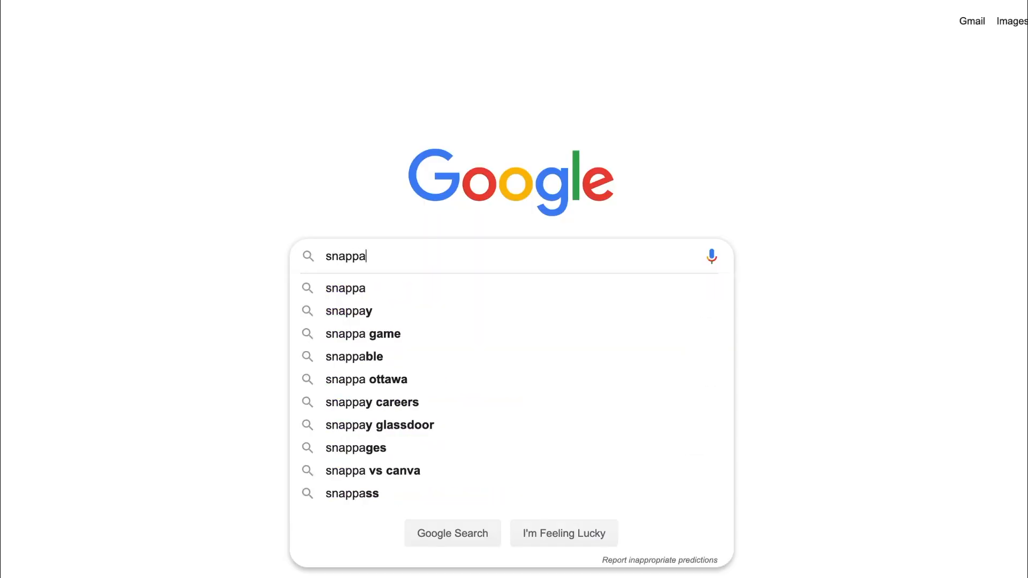
click(344, 288)
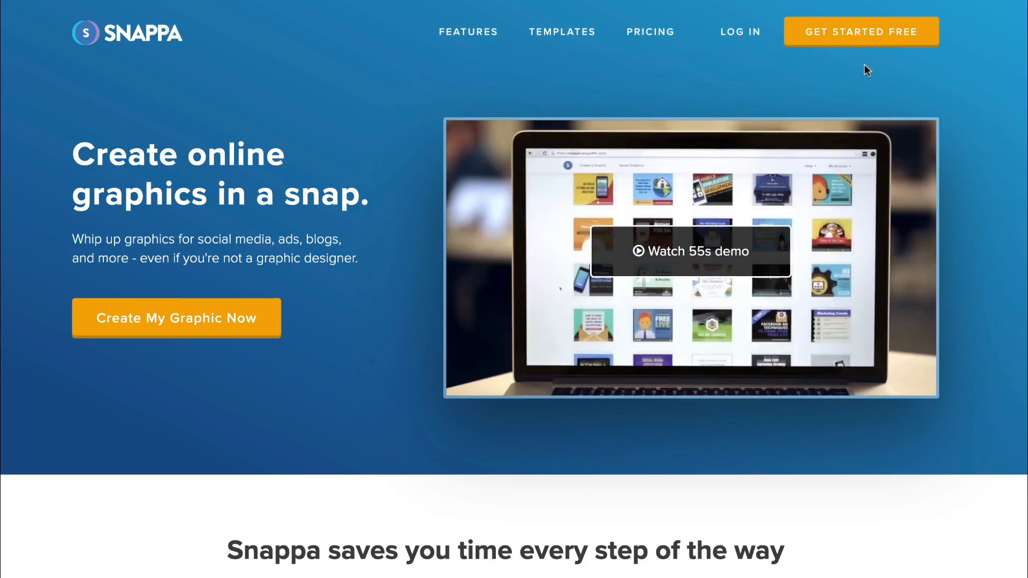
click(176, 318)
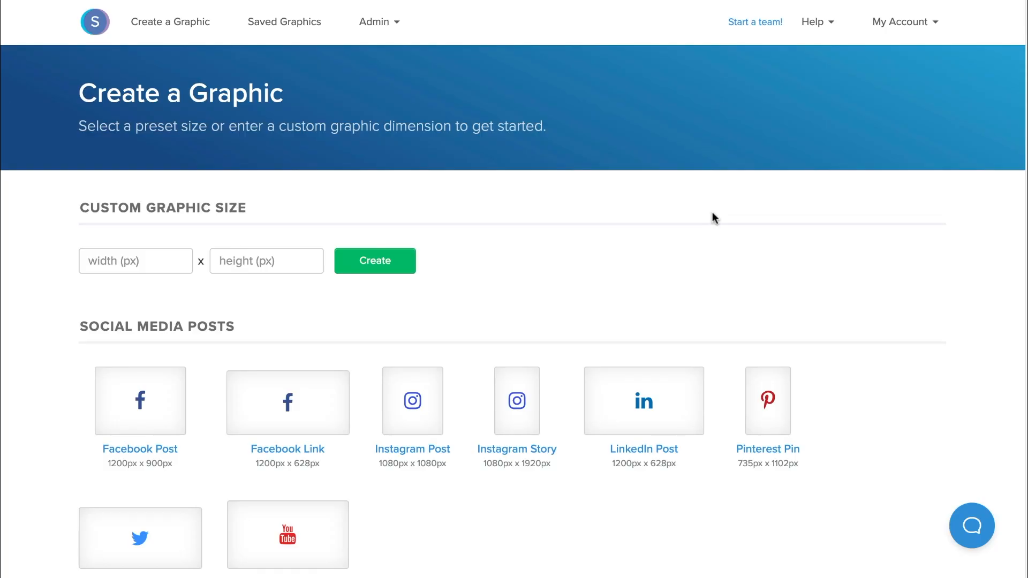
- Choose the YouTube Channel Art size (2560 x 1440 px) under Headers & Banners
scroll(down, 3)
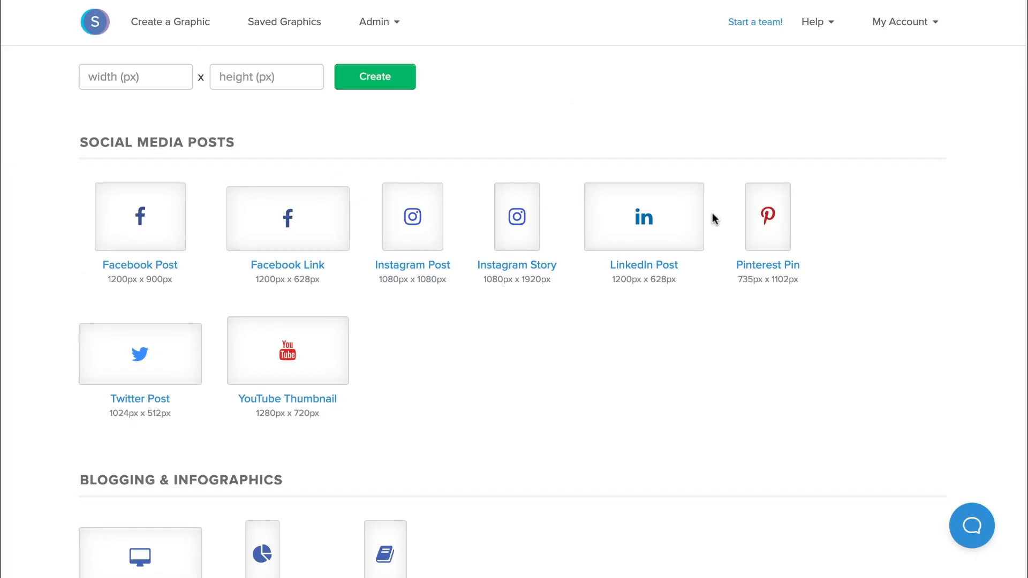
scroll(down, 3)
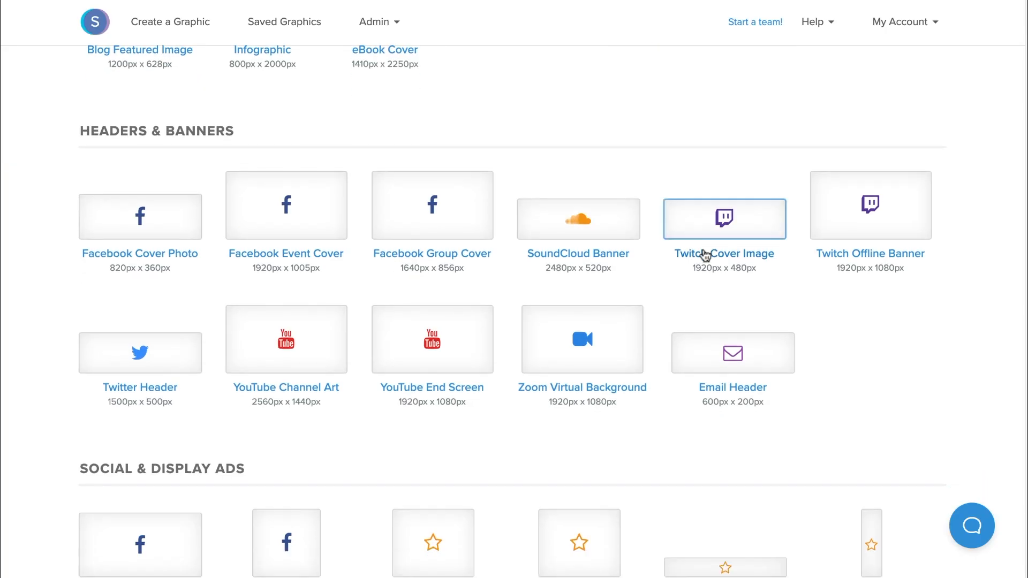
mouse_move(284, 340)
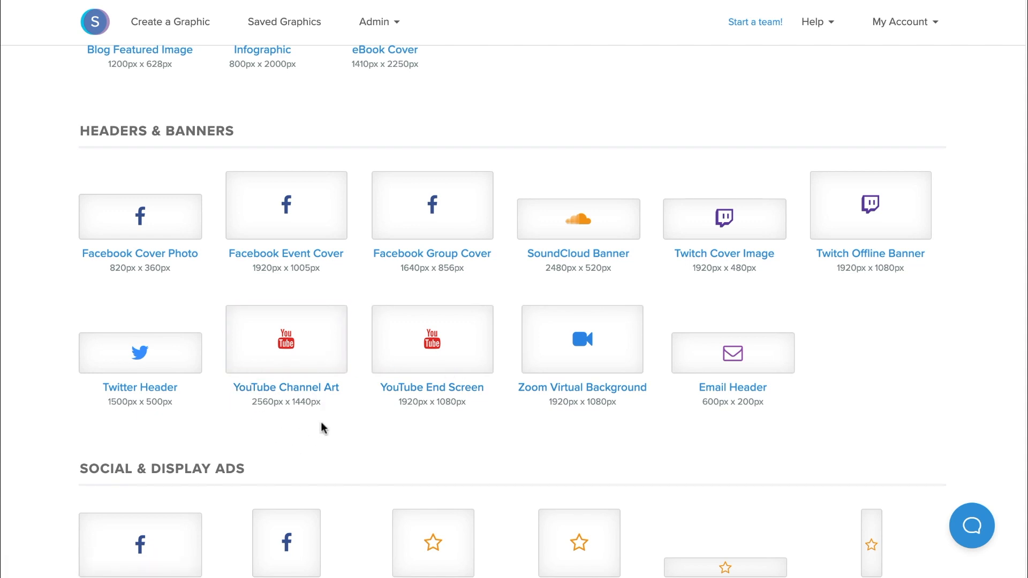
mouse_move(285, 339)
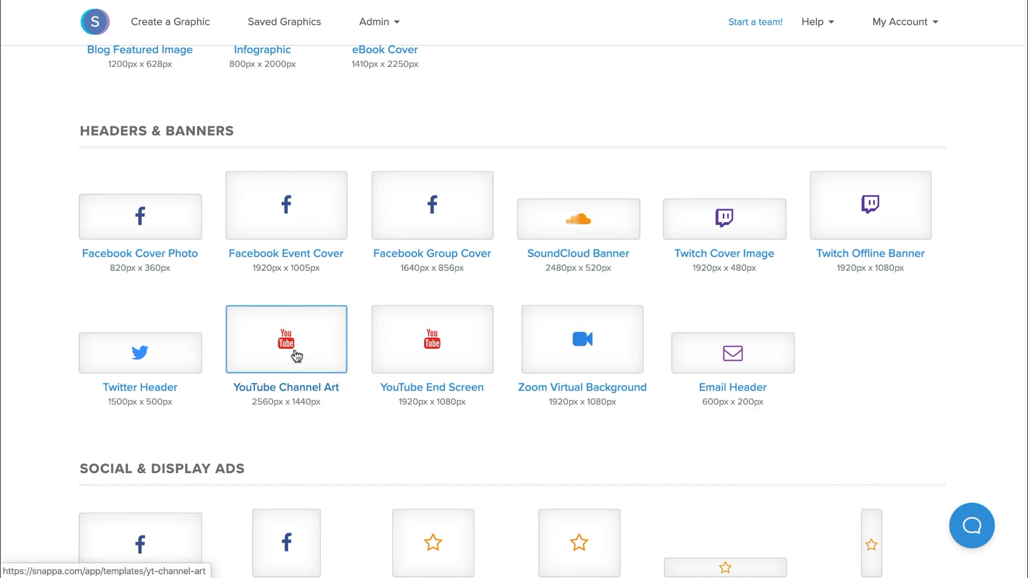
click(286, 340)
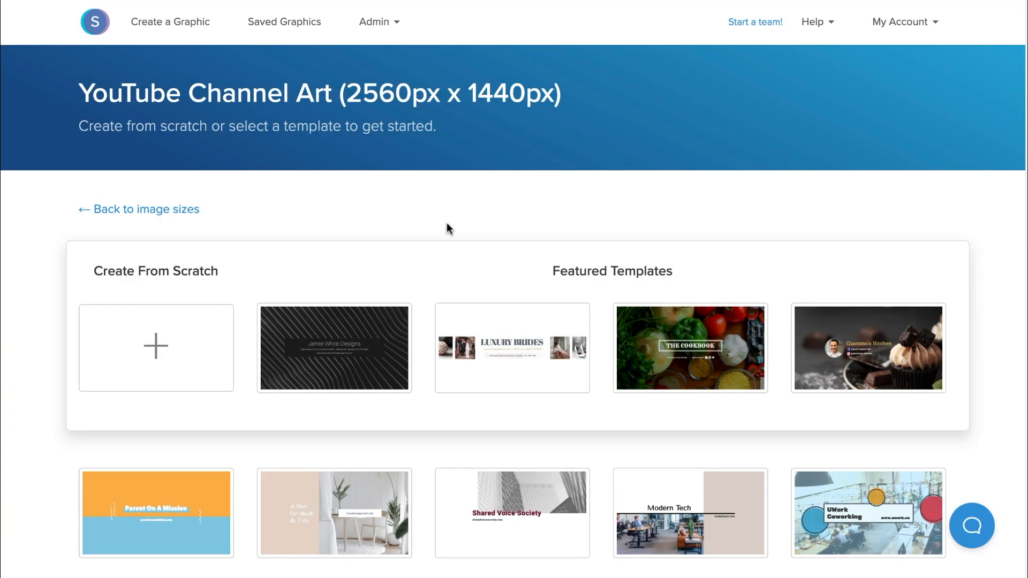
mouse_move(243, 292)
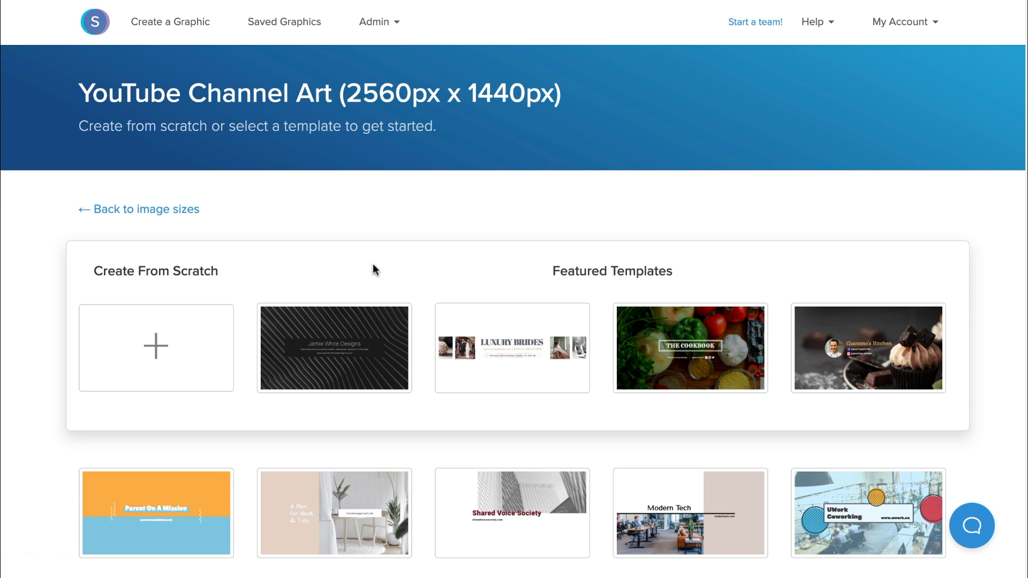
- Pick the Parent On A Mission template from the template list
scroll(down, 3)
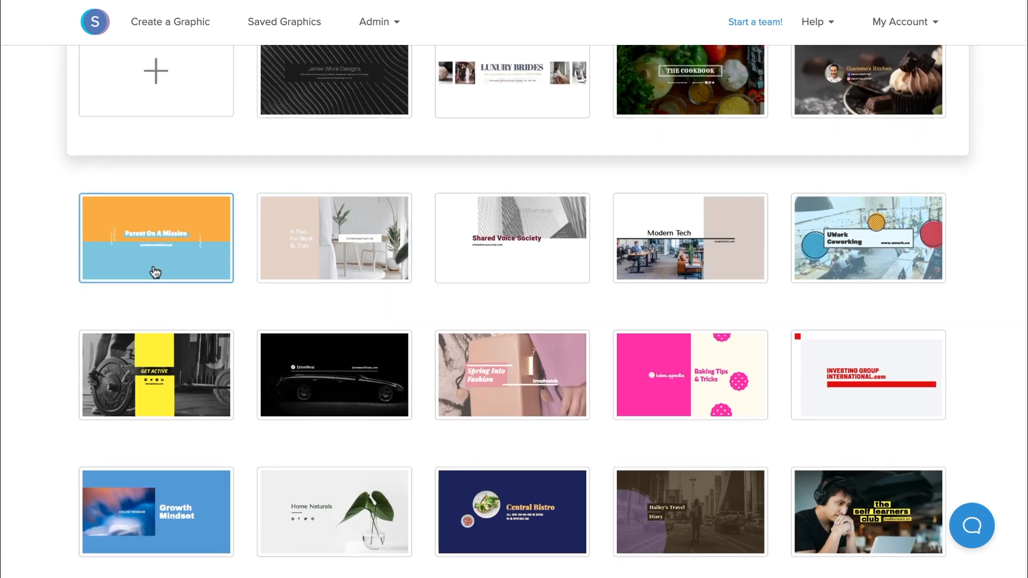
click(157, 238)
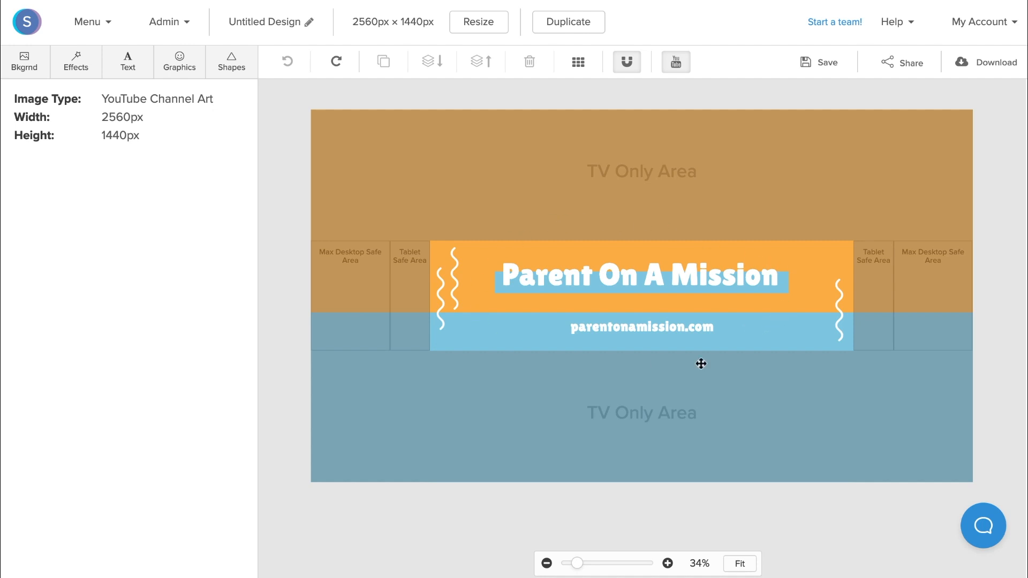
mouse_move(684, 310)
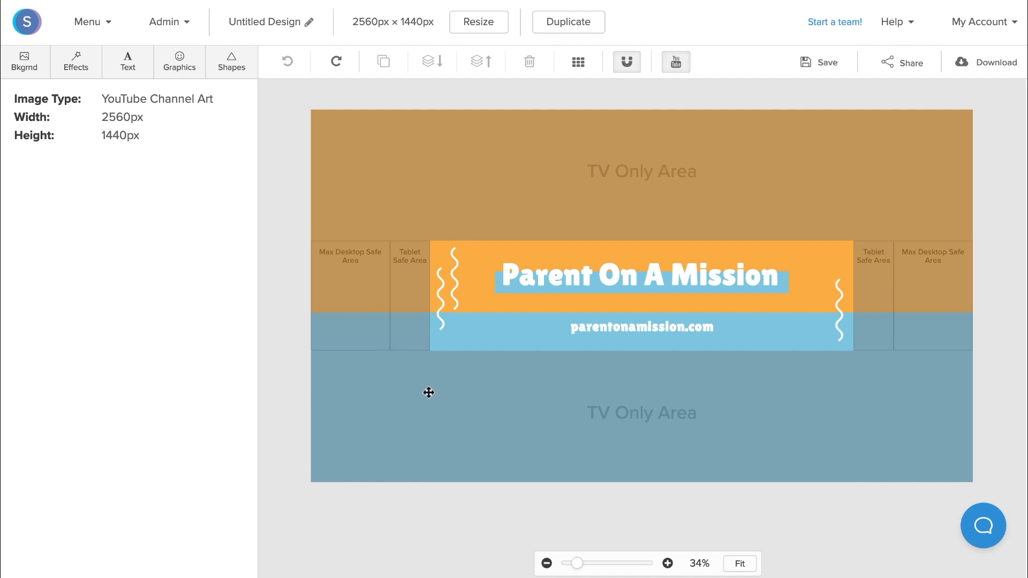
mouse_move(902, 337)
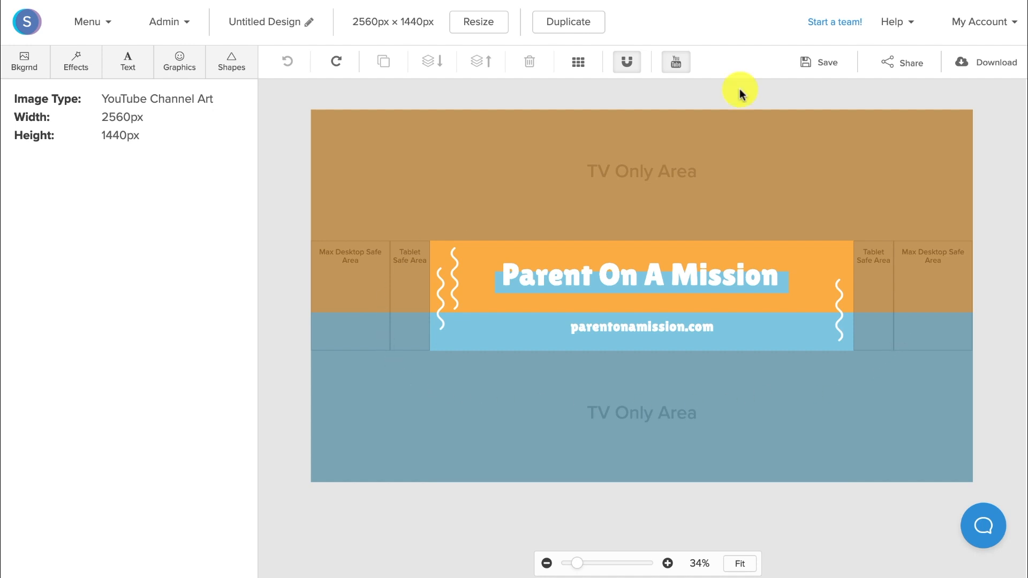
click(674, 62)
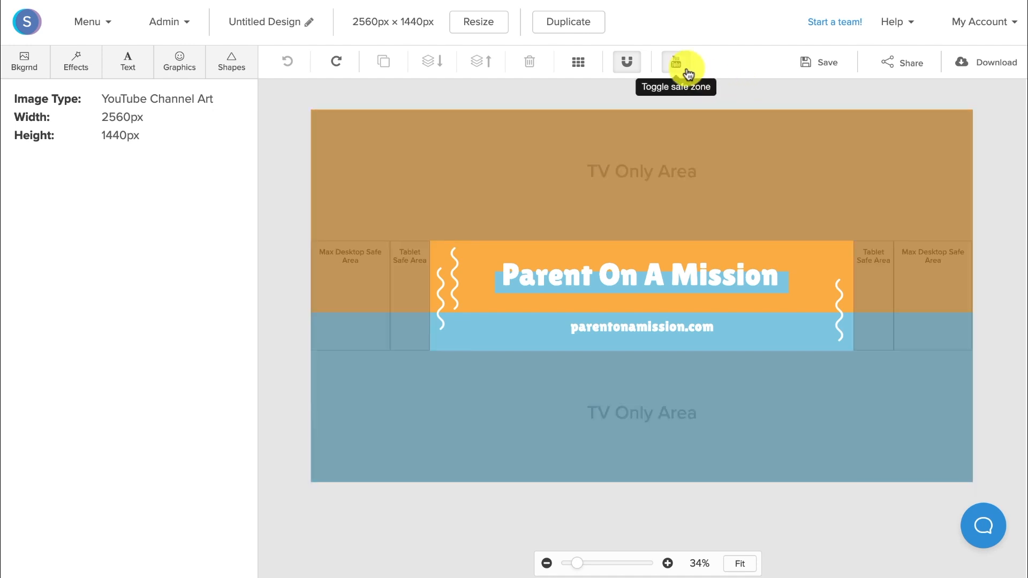
click(676, 62)
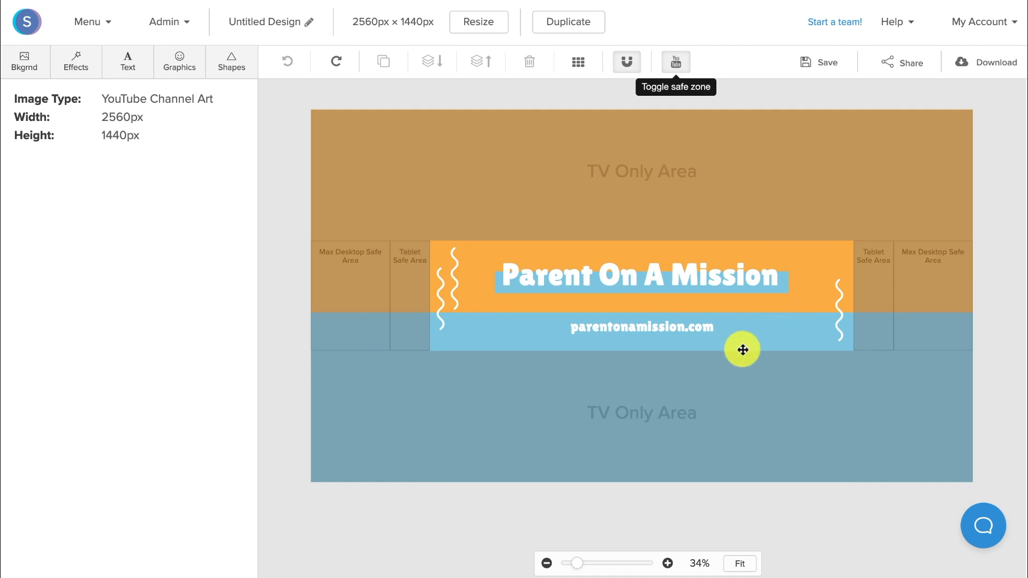
drag(740, 349, 773, 318)
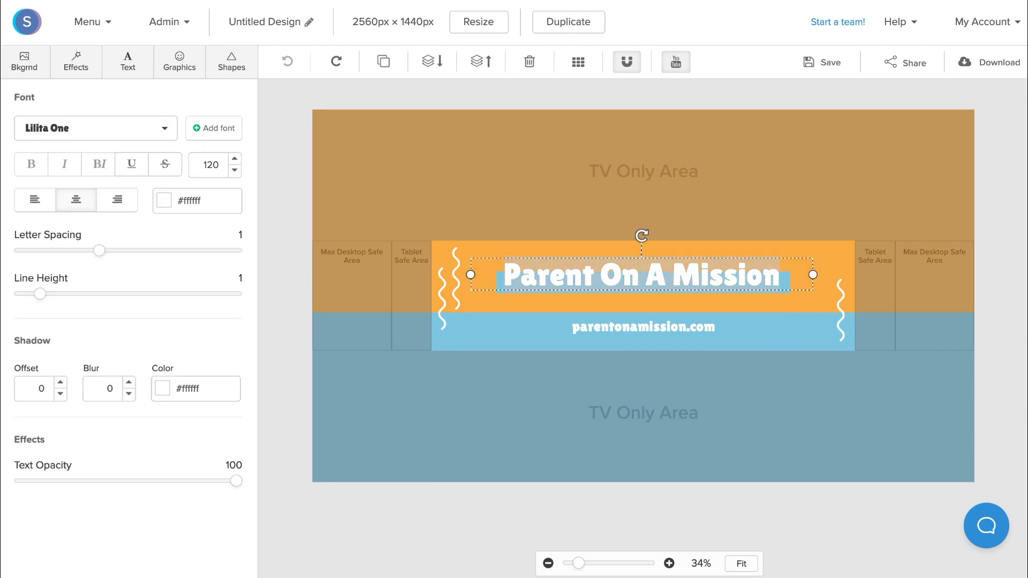
- Replace the template text with 'Sammy's Vlogs' and 'Videos Every Tuesday & Wednesday!'
text(Sammy's Vlogs)
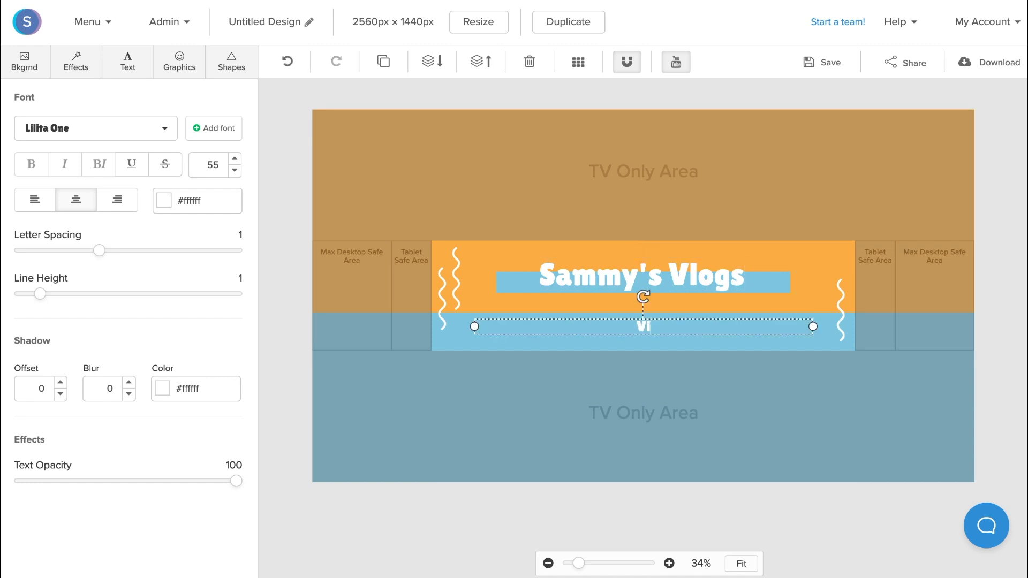
text(Videos Every Tuesday & Wednesday!)
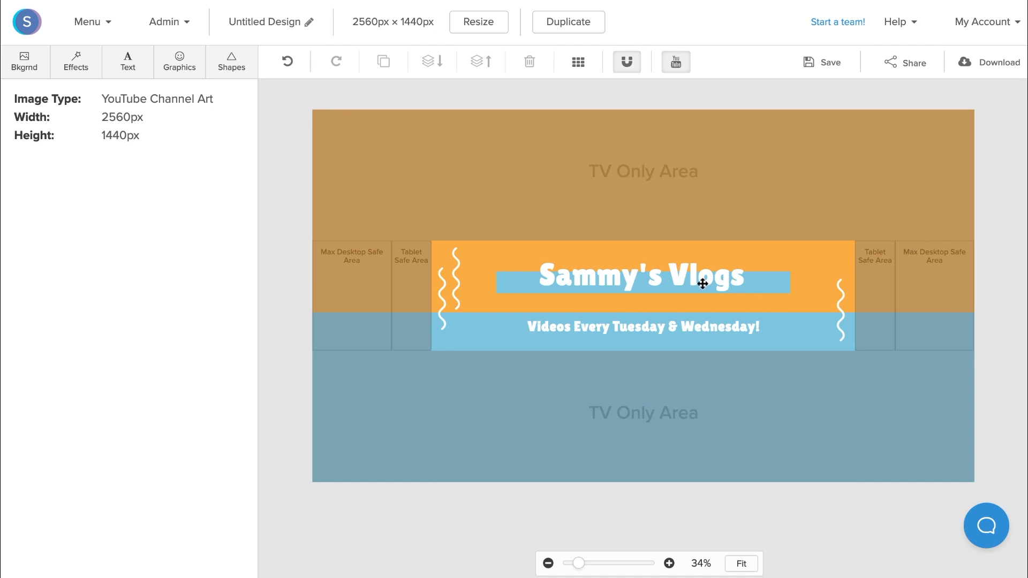
- Raise the 'Sammy's Vlogs' title font size to 130
click(642, 275)
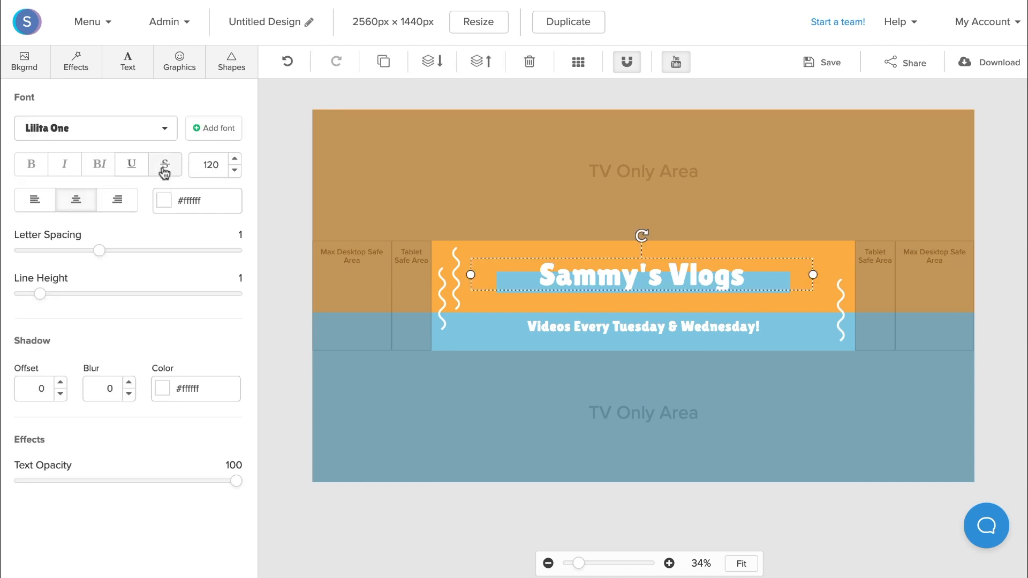
click(96, 127)
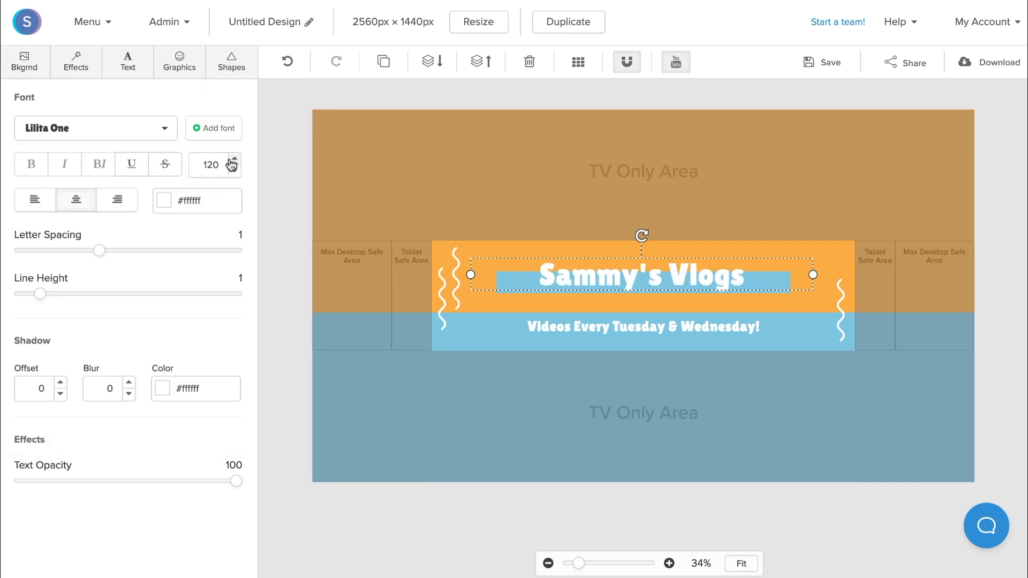
click(235, 161)
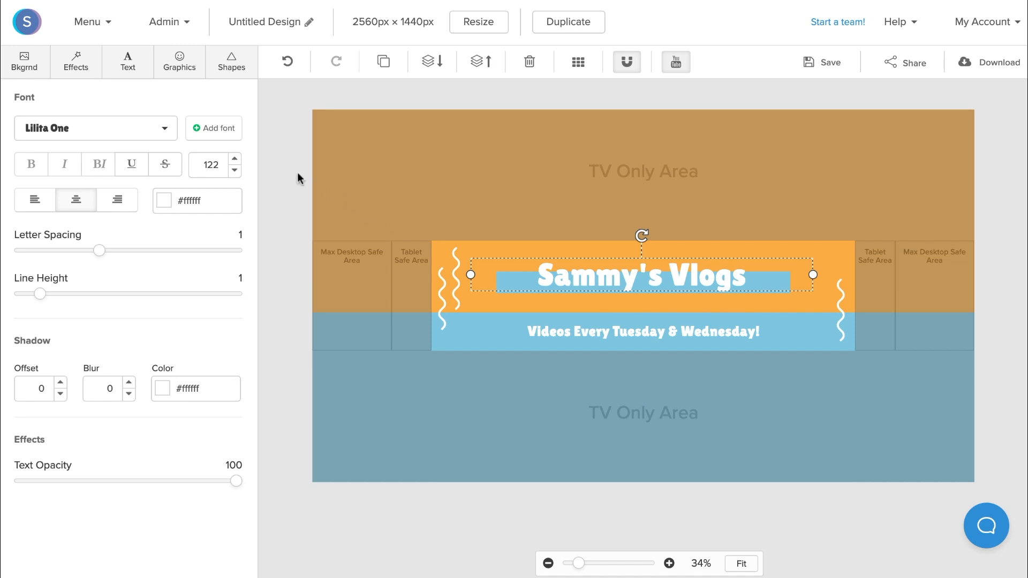
click(237, 161)
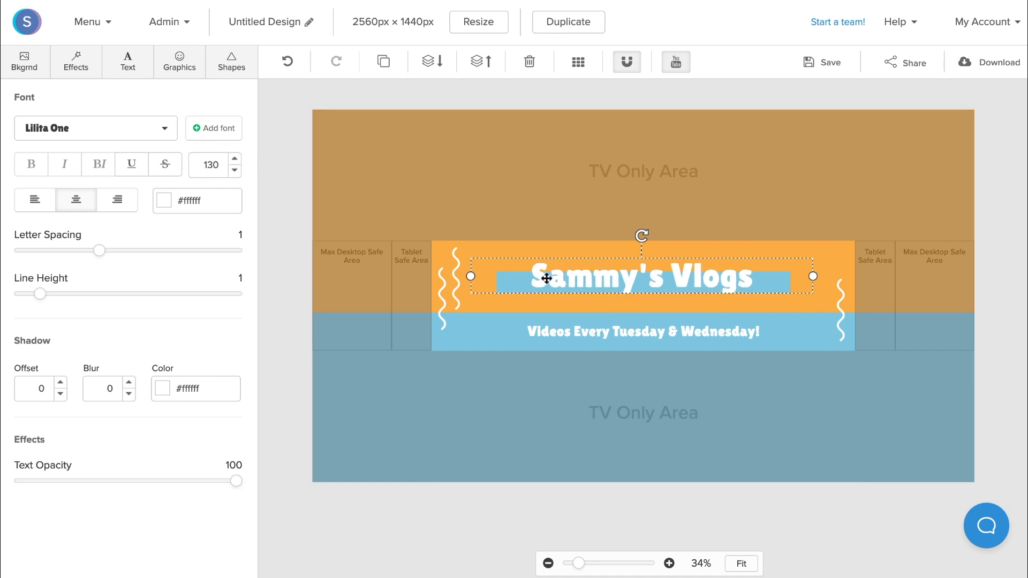
- Recolour the light blue band and the title and subline bars to red
click(641, 278)
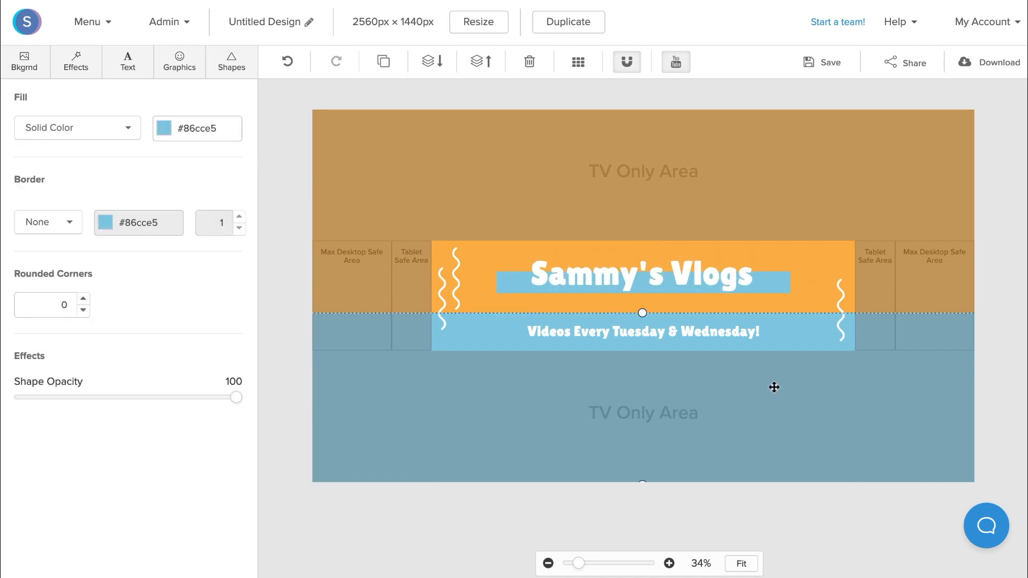
mouse_move(926, 375)
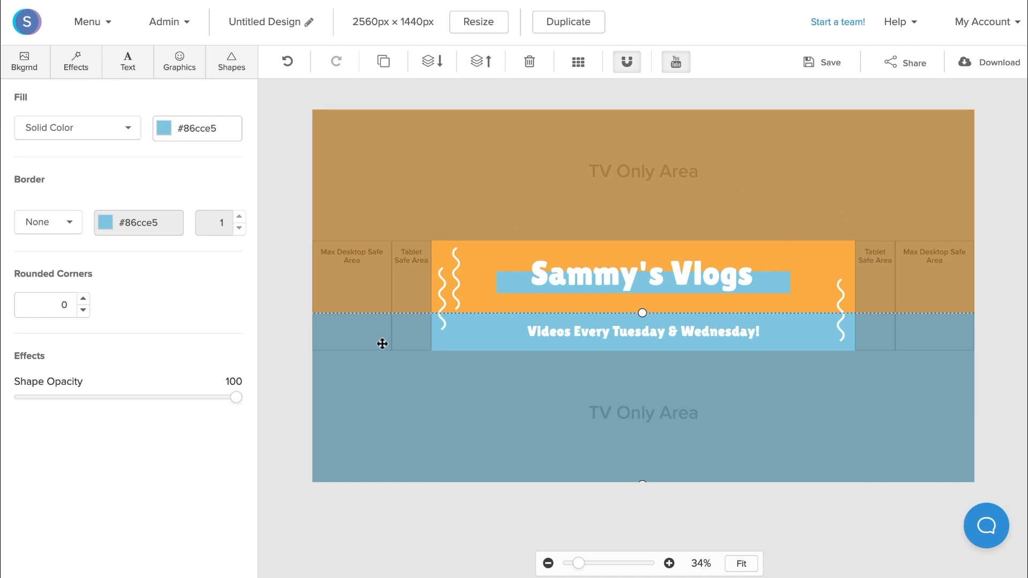
click(24, 62)
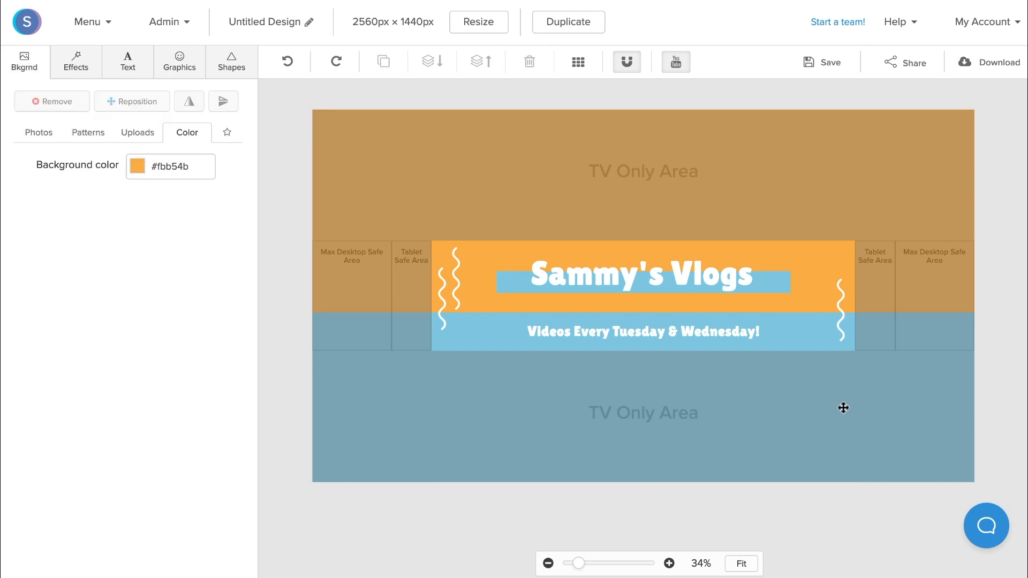
mouse_move(836, 408)
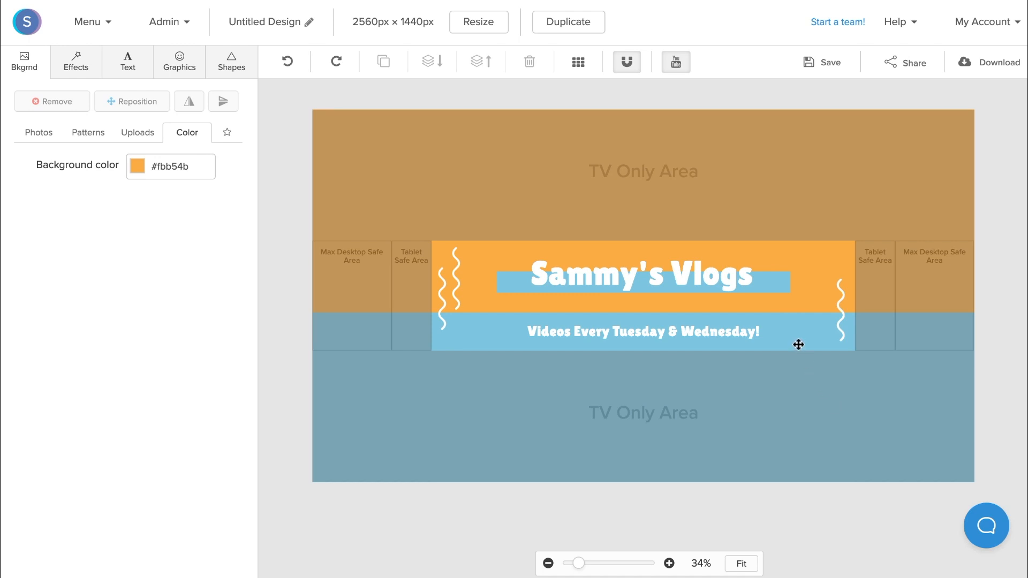
click(642, 331)
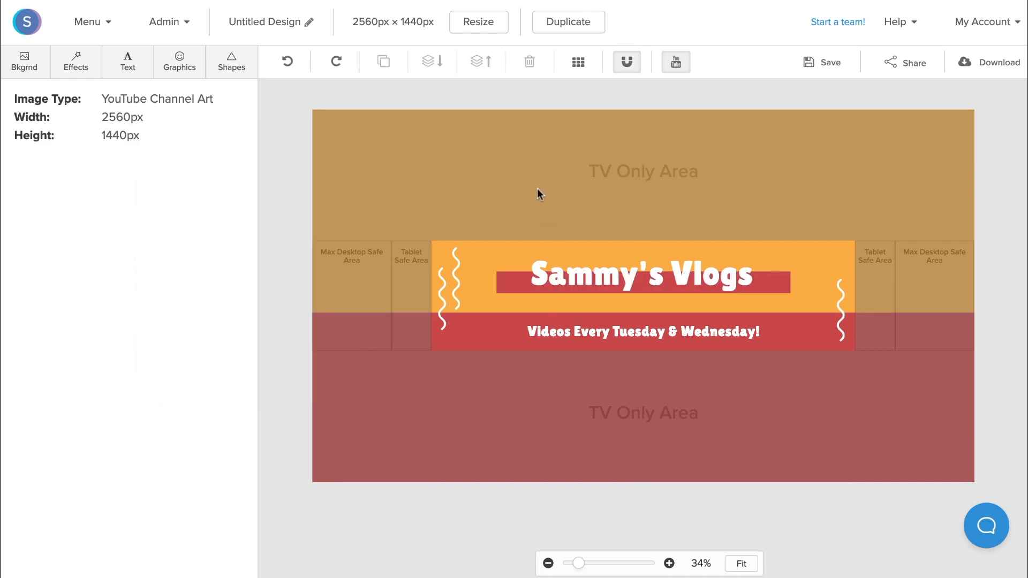
mouse_move(197, 179)
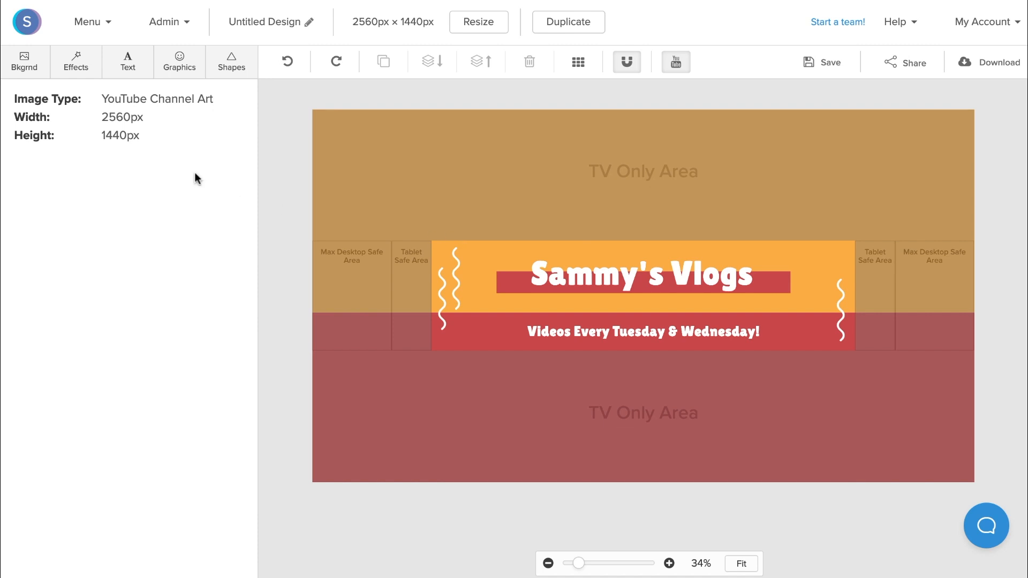
- Set the banner background colour to dark maroon #8a343d instead of orange
click(25, 62)
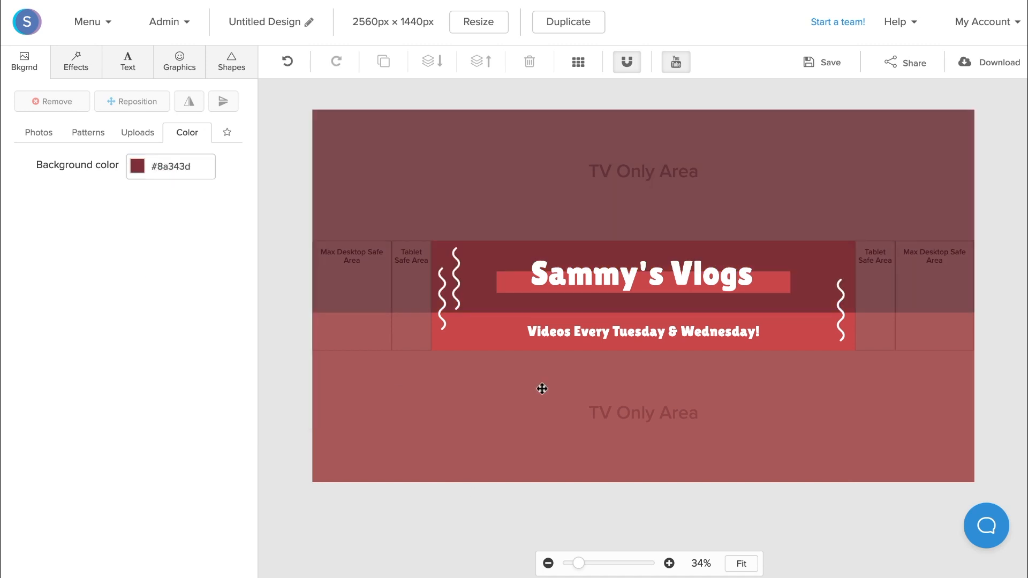
mouse_move(507, 229)
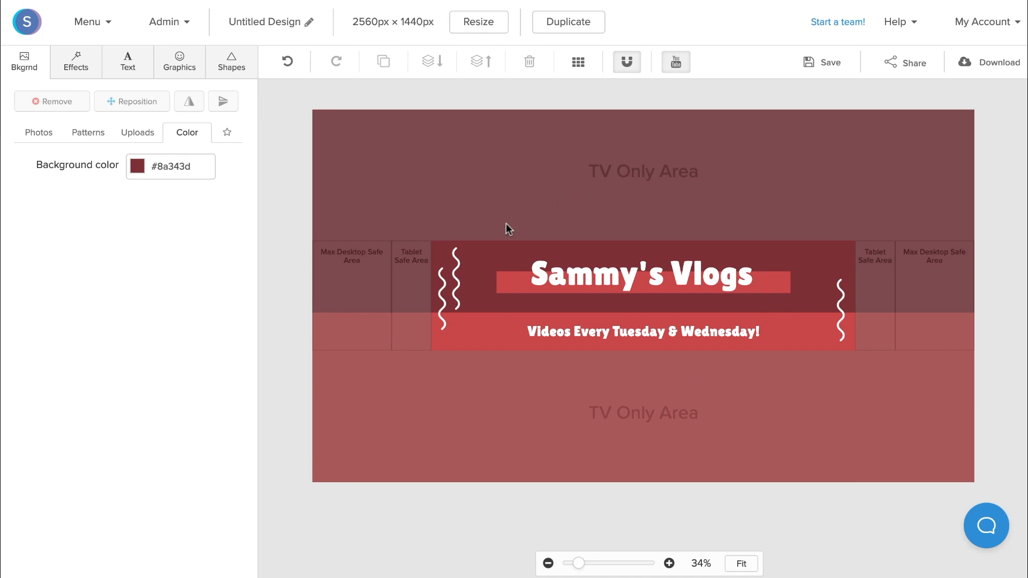
mouse_move(478, 258)
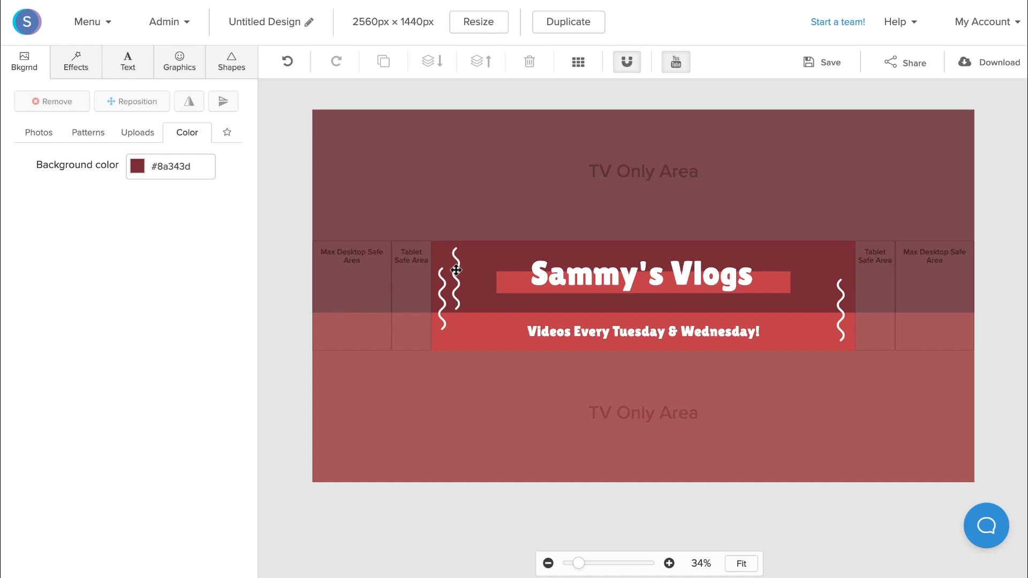
- Delete the right-hand white squiggle, keeping the left one beside the title
click(455, 271)
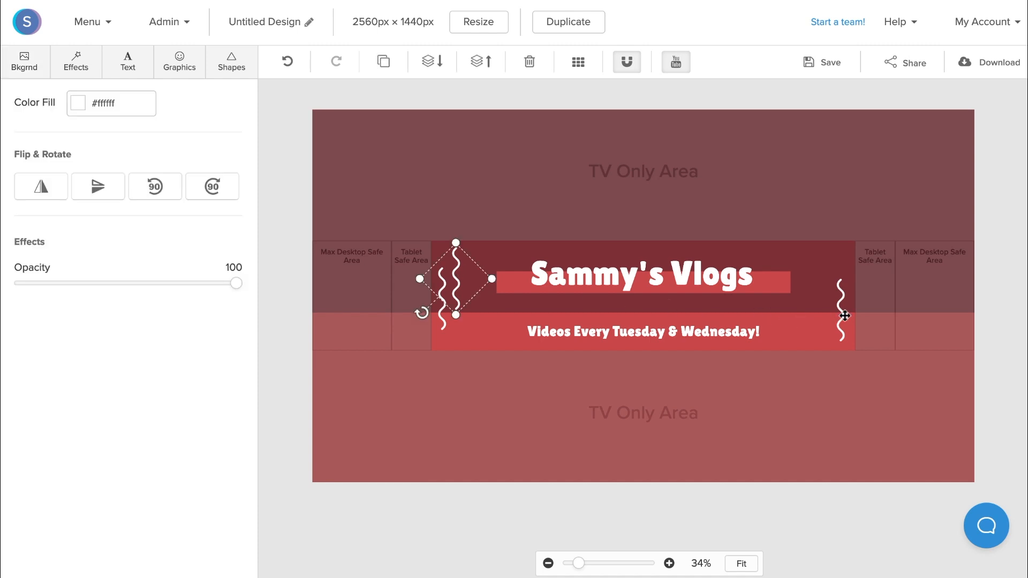
drag(456, 278, 845, 314)
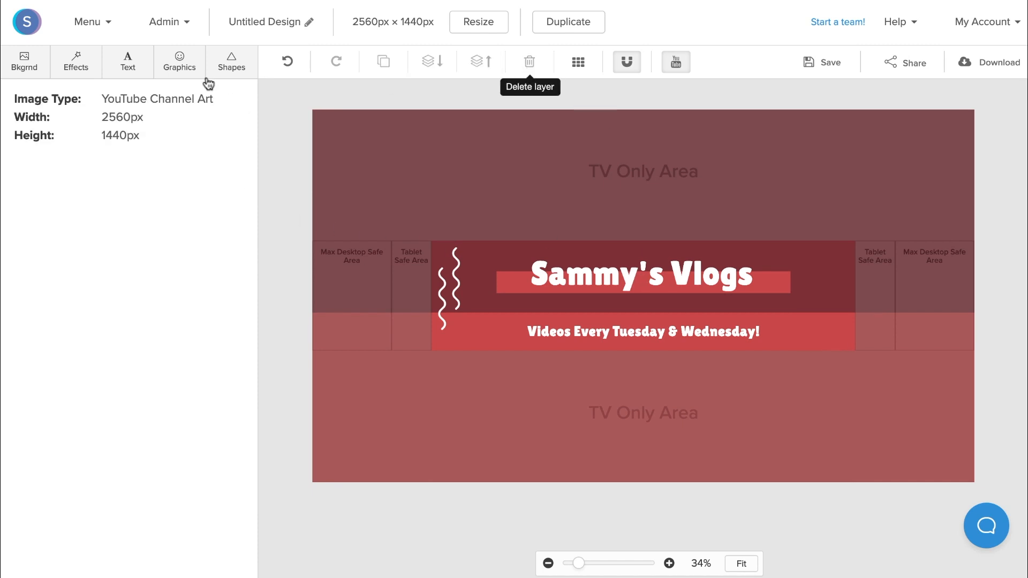
- Search the icon library for 'video' and add the red play-button icon to the banner
click(179, 62)
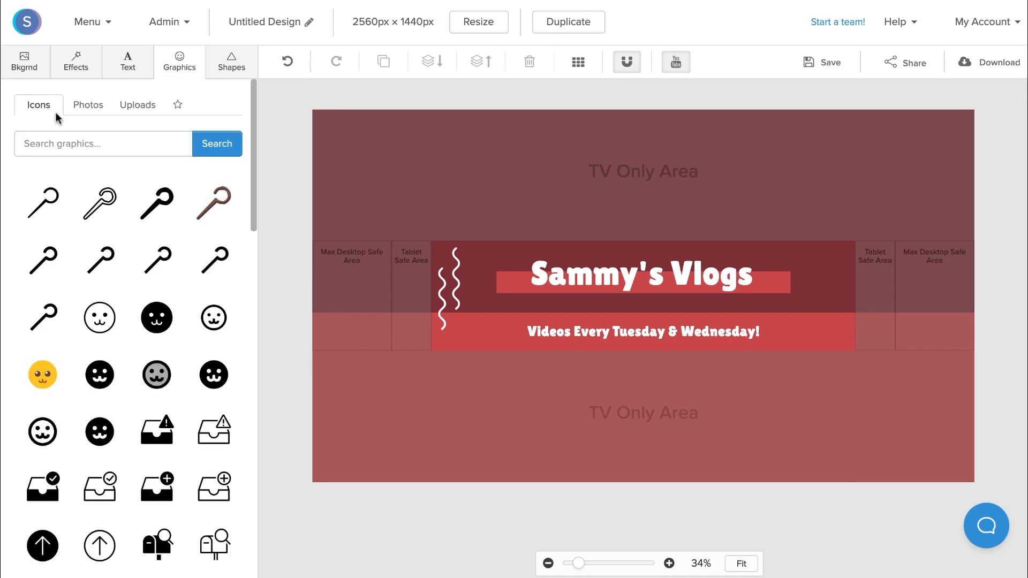
click(103, 143)
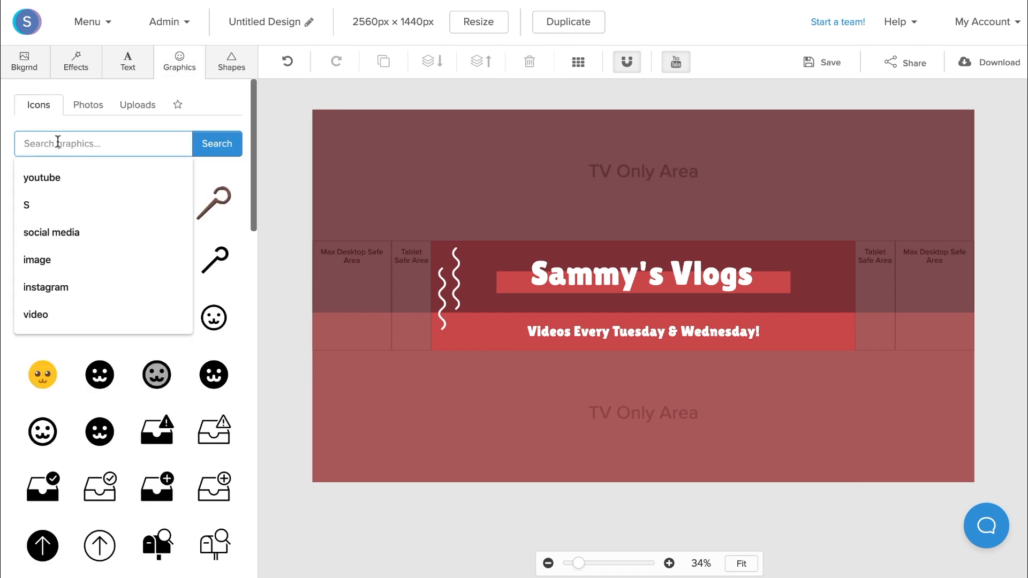
text(video)
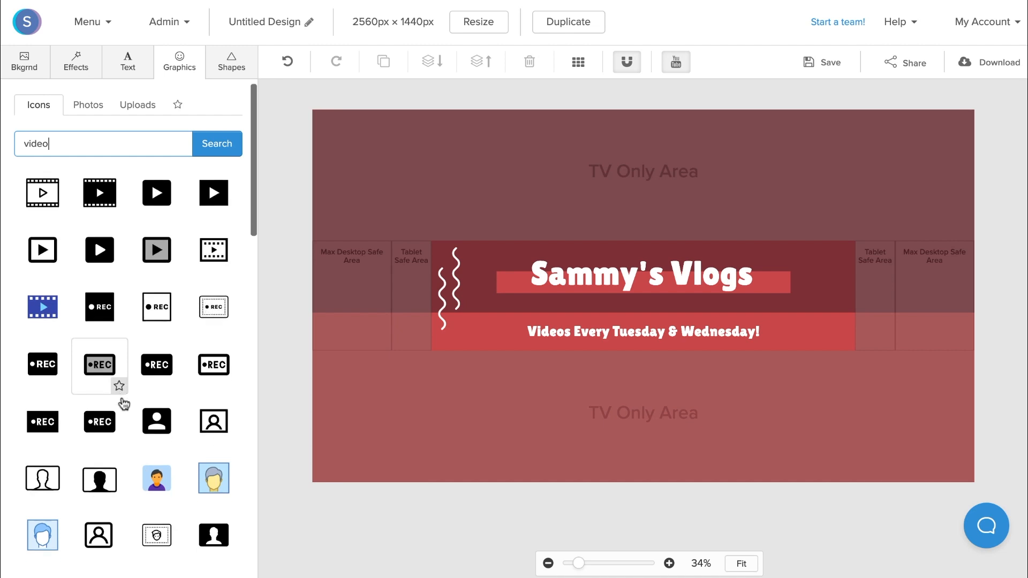
scroll(down, 3)
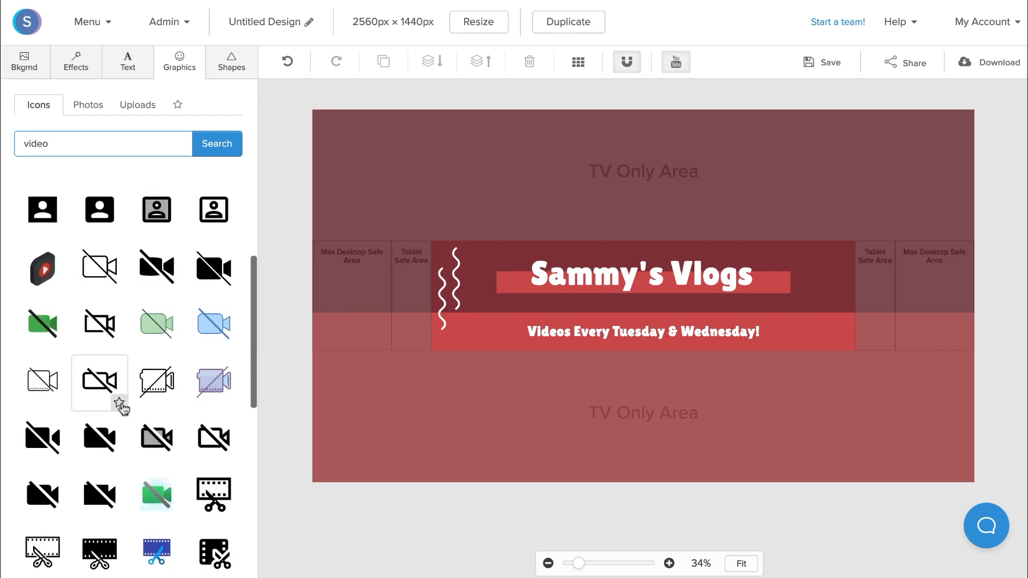
click(42, 267)
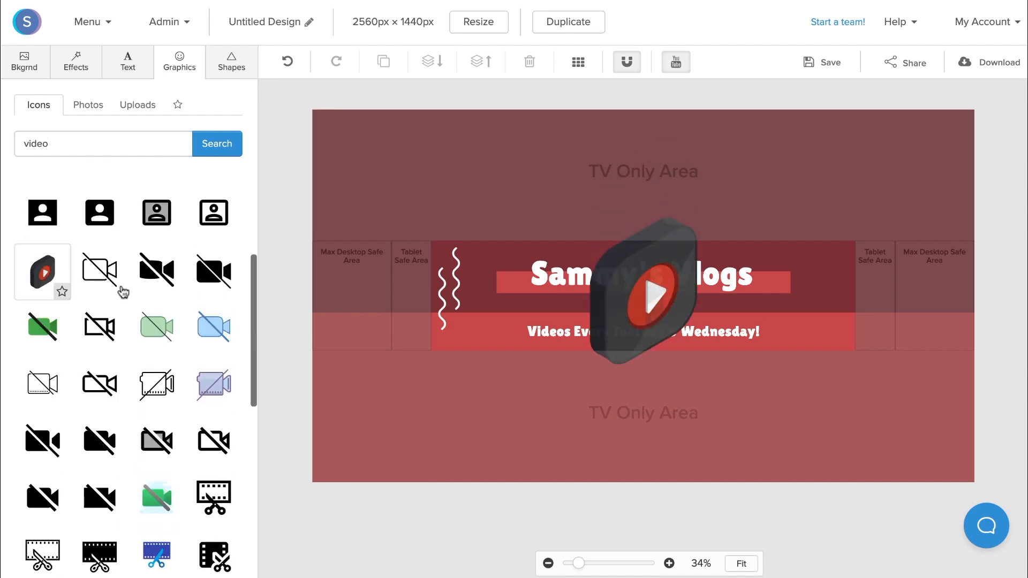
- Position the play icon at the right end of the subtitle band
click(642, 296)
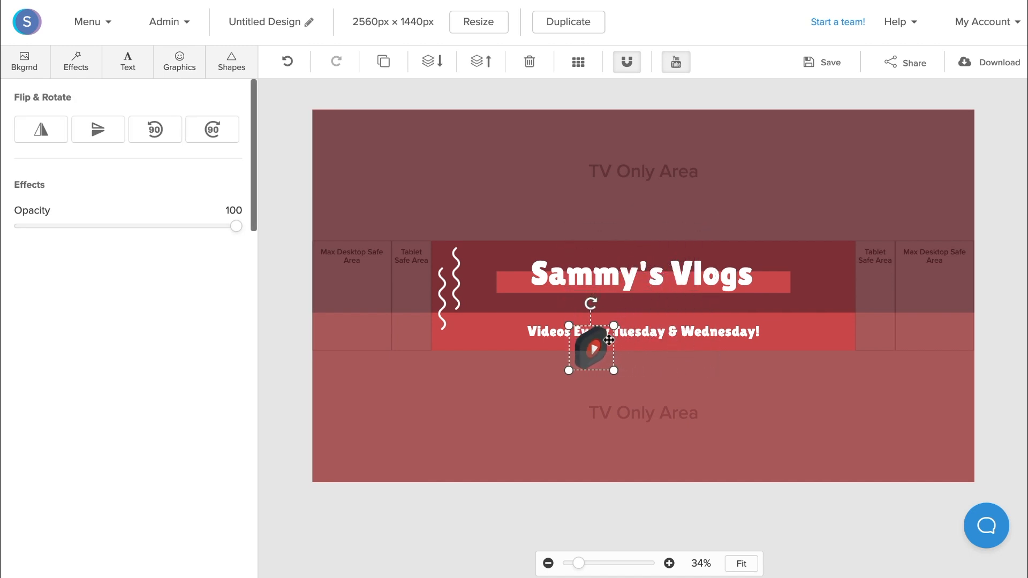
drag(591, 348, 824, 321)
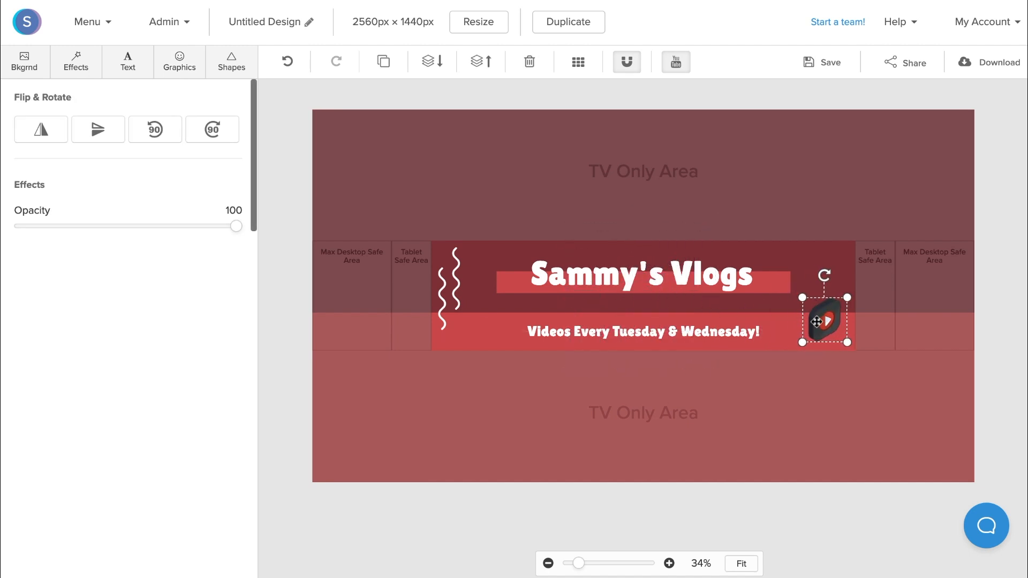
click(635, 193)
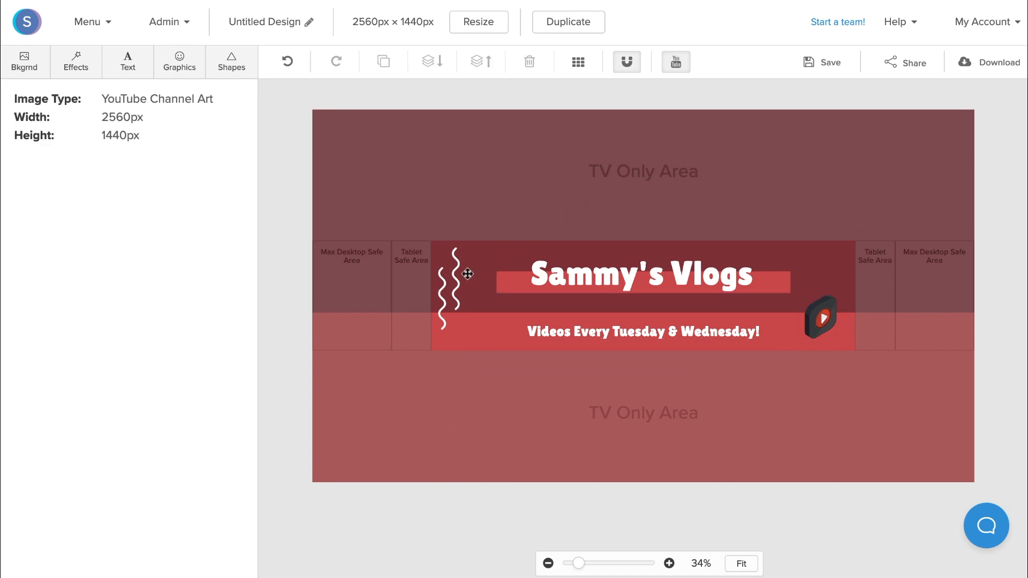
mouse_move(423, 268)
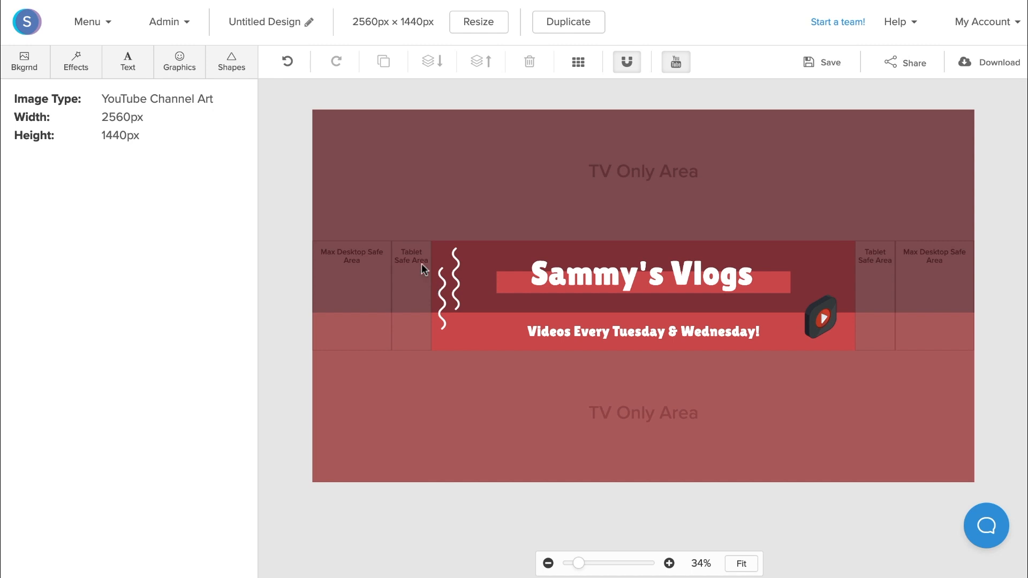
mouse_move(310, 23)
text(YouTube Snappa)
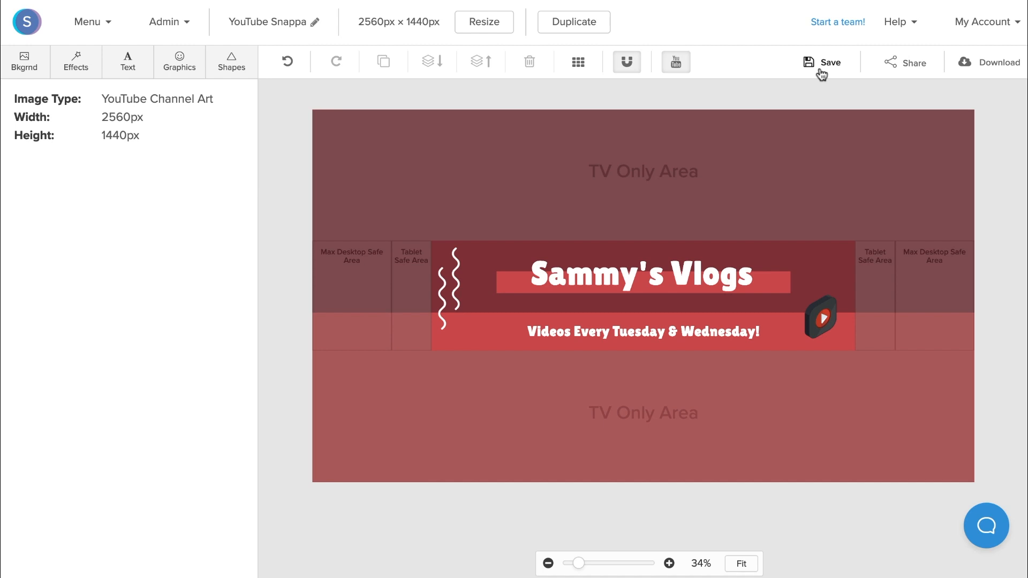
- Save the 'YouTube Snappa' design and download it as a Retina JPG (2x size)
click(822, 62)
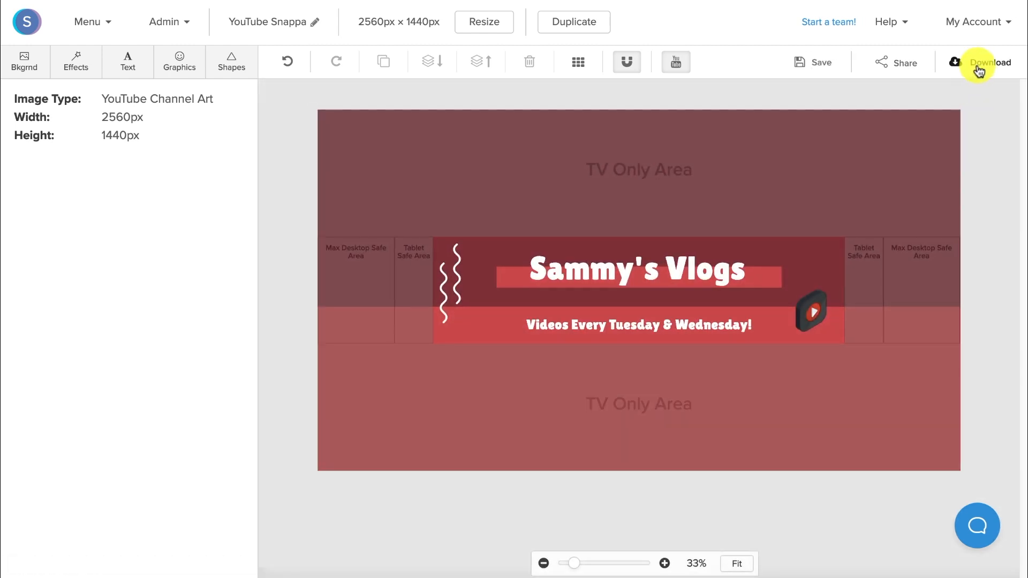
click(984, 62)
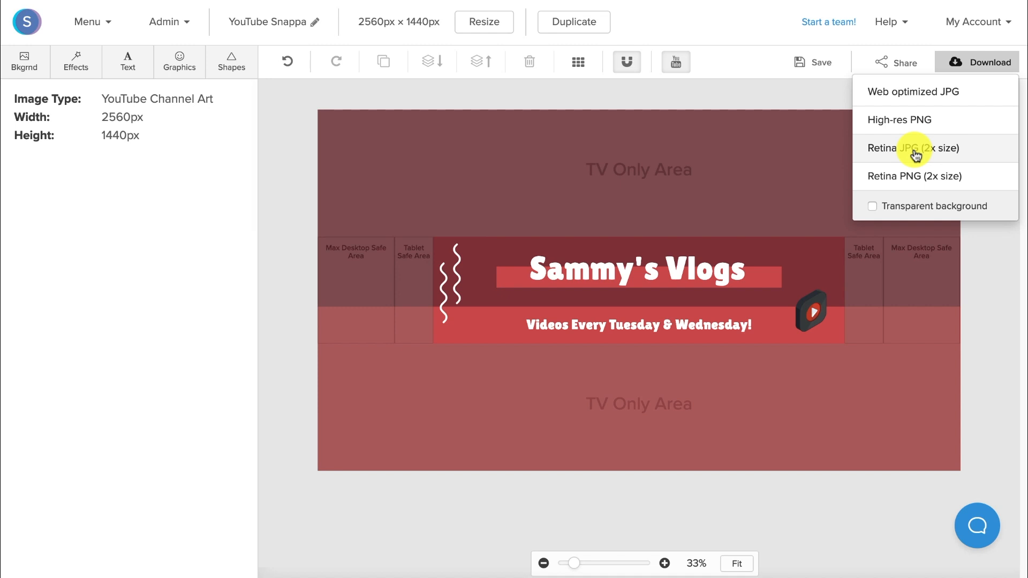
click(911, 148)
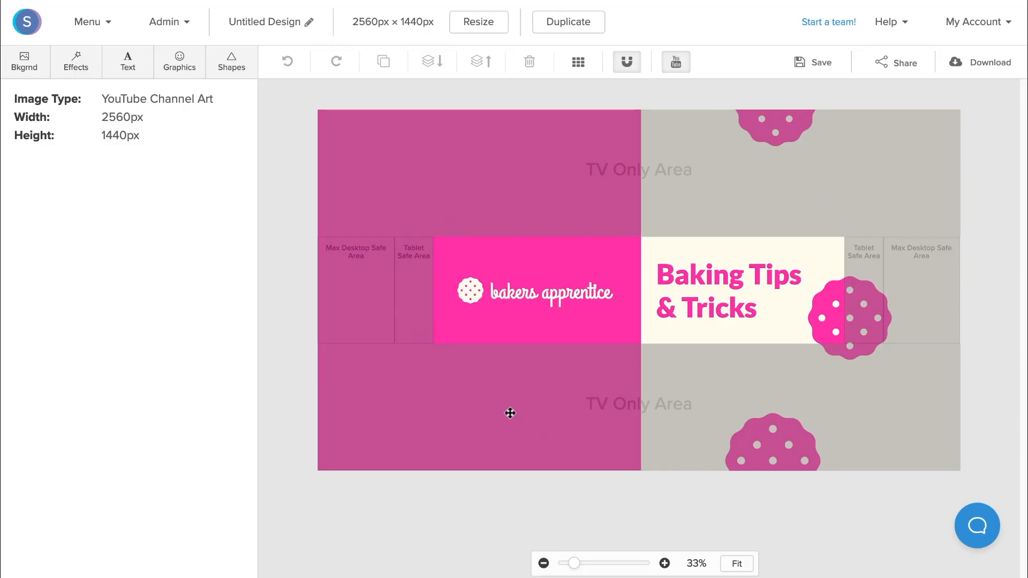
mouse_move(452, 348)
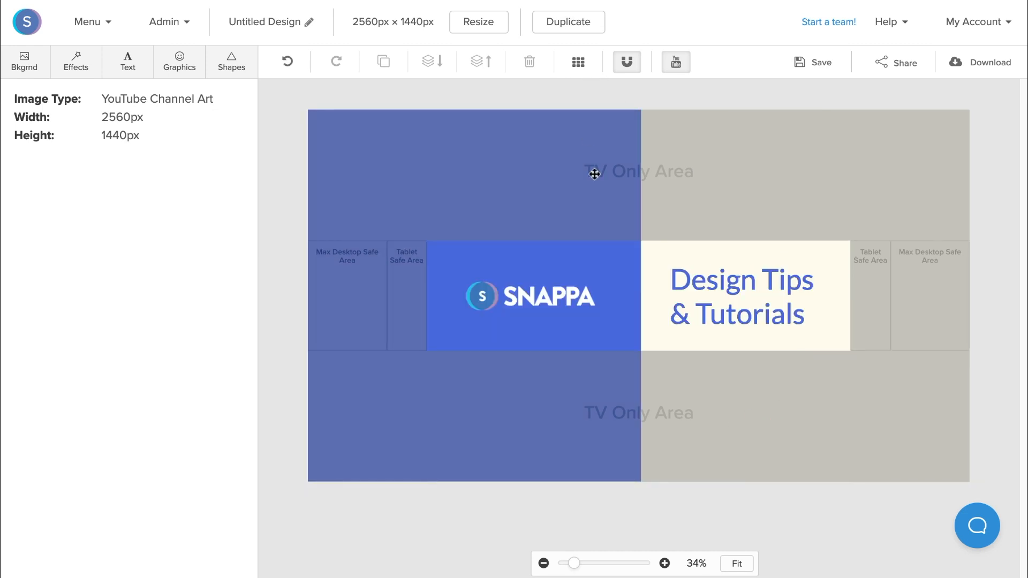
mouse_move(553, 297)
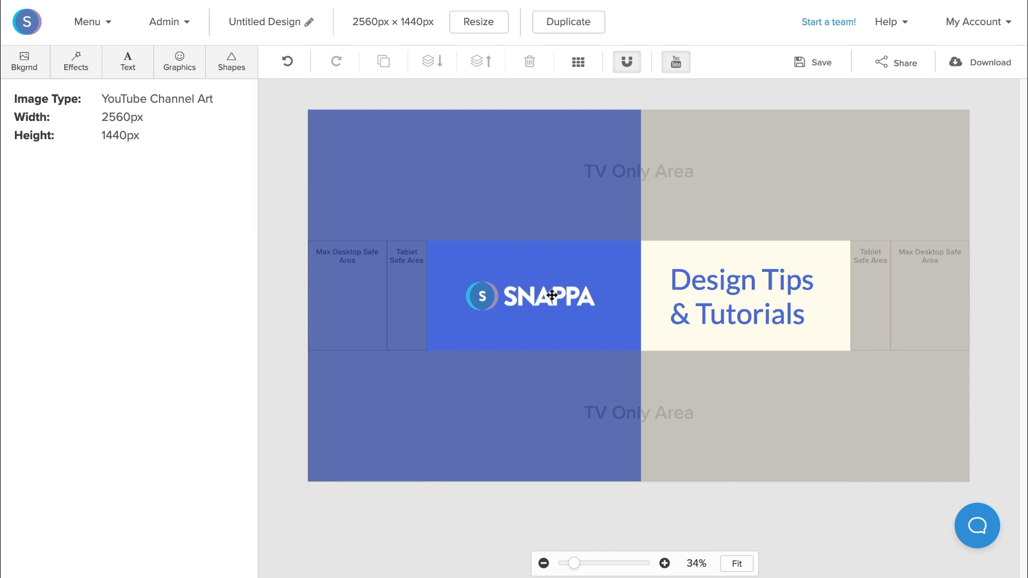
- Duplicate the Snappa logo and move the copy beside the headline in the cream area
click(531, 296)
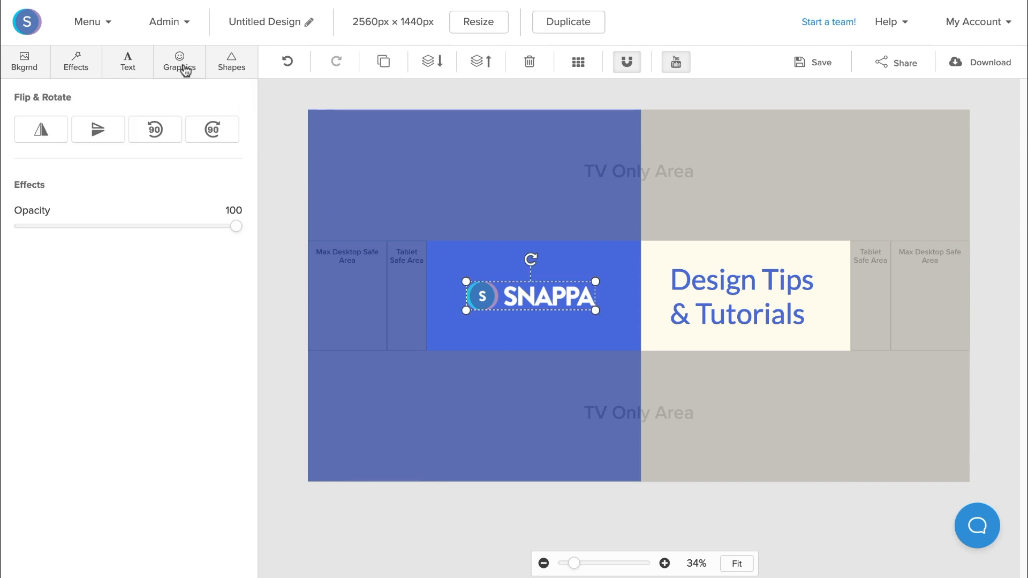
click(179, 62)
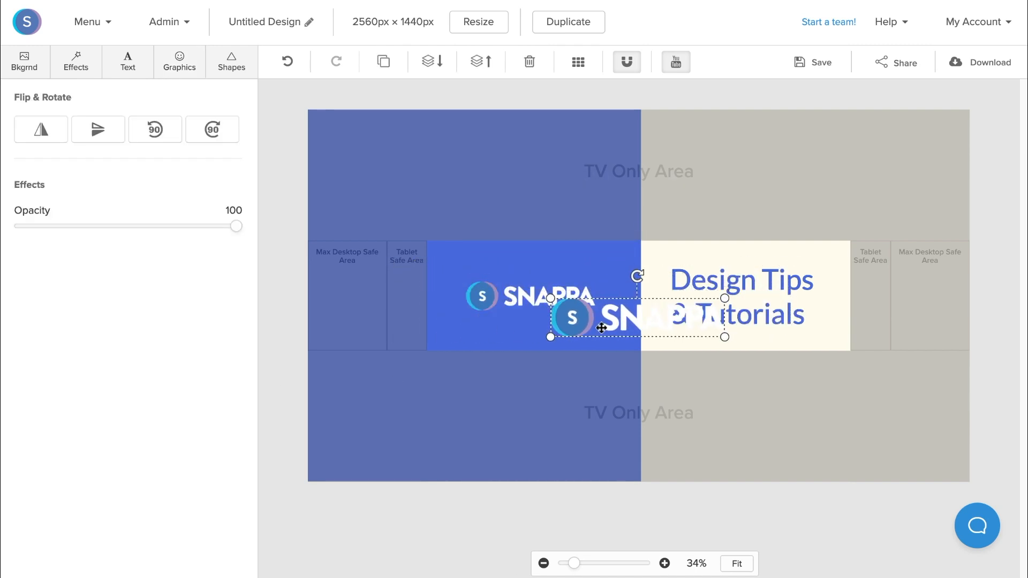
drag(601, 327, 521, 310)
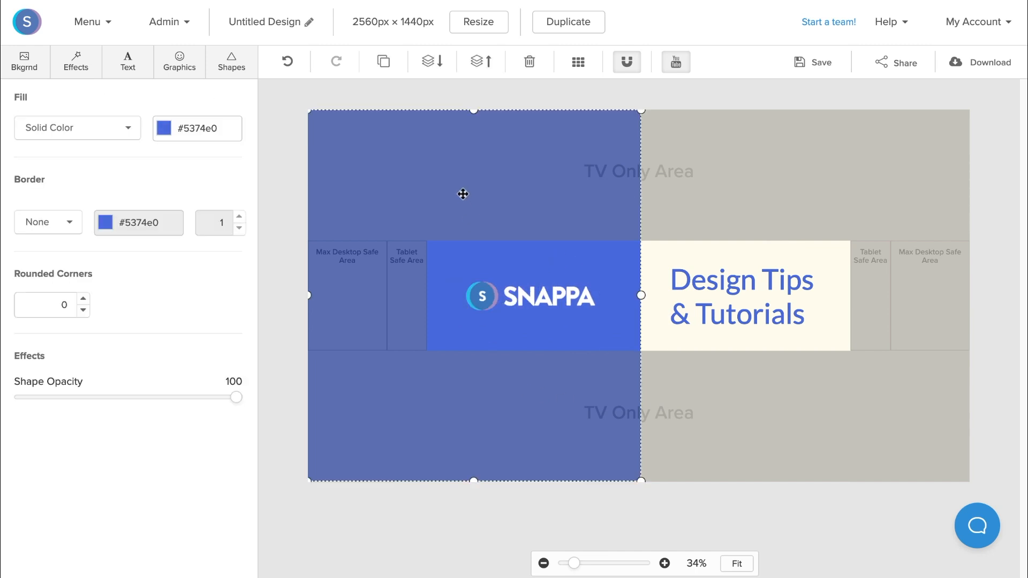
mouse_move(711, 326)
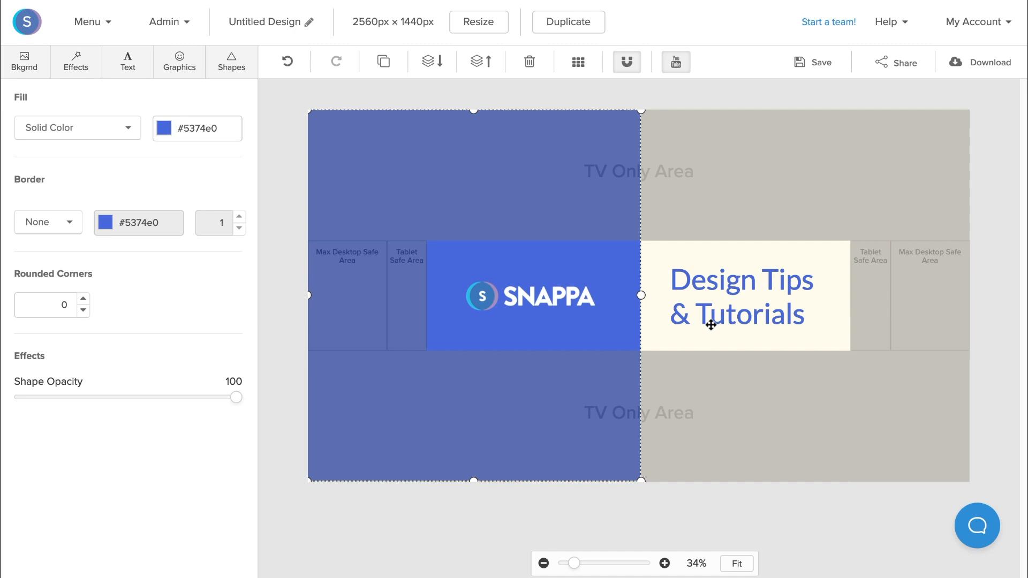
- Set the 'Design Tips & Tutorials' headline colour to blue #5374e0 matching the left panel
click(741, 297)
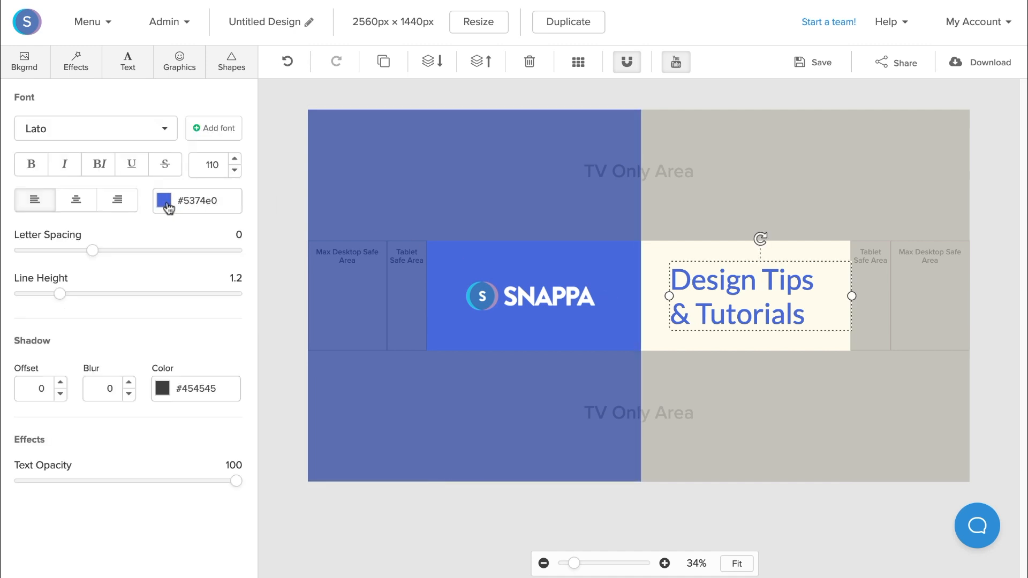
click(167, 201)
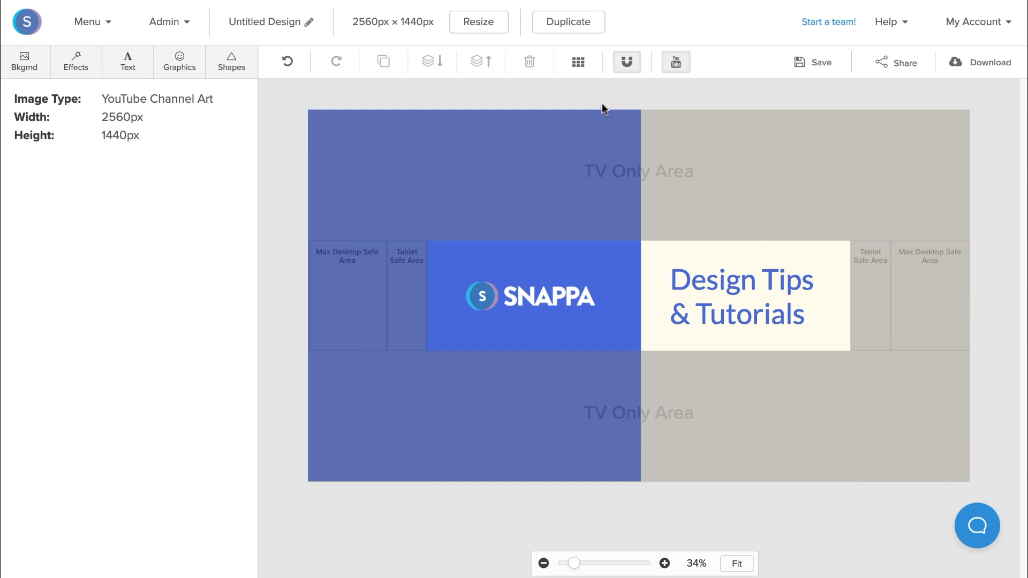
mouse_move(473, 293)
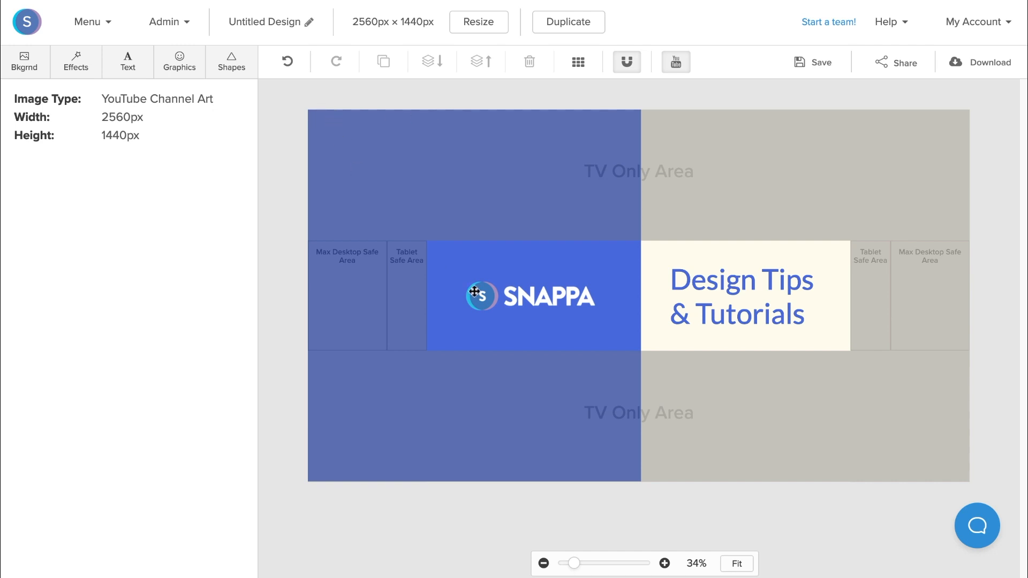
mouse_move(183, 72)
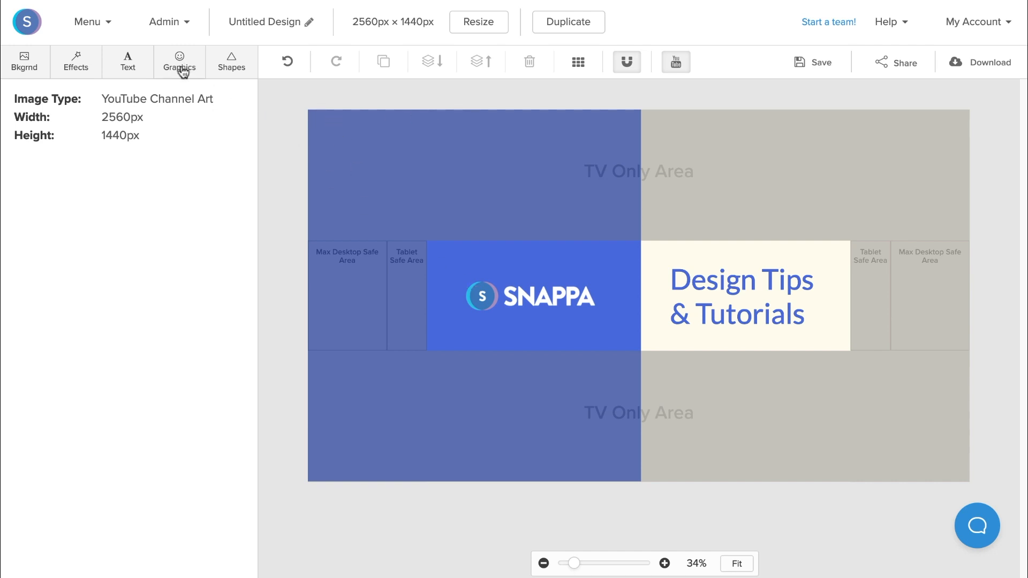
- Add the uploaded portrait photo and position it in the centre strip beside the SNAPPA logo
click(179, 62)
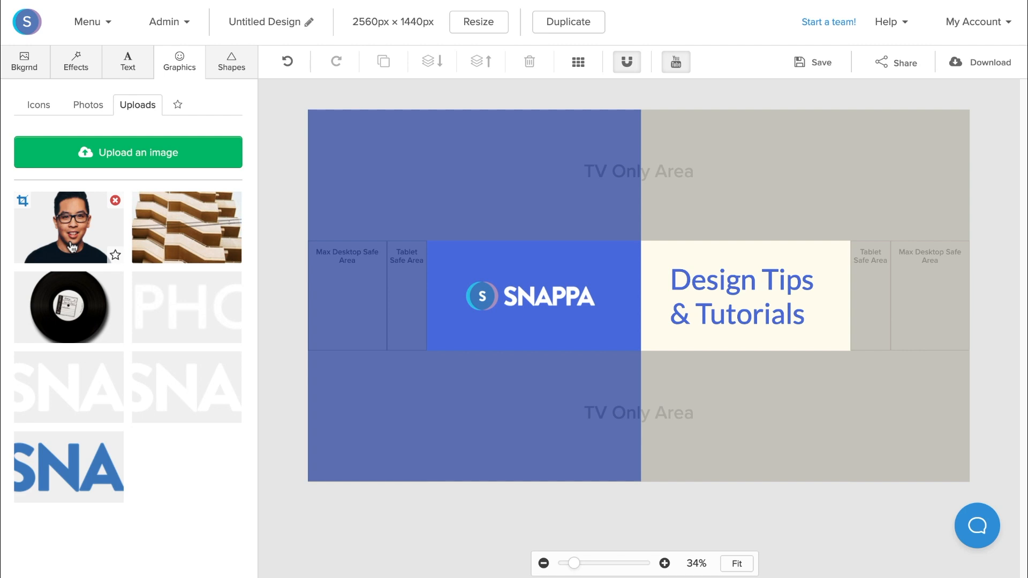
click(68, 226)
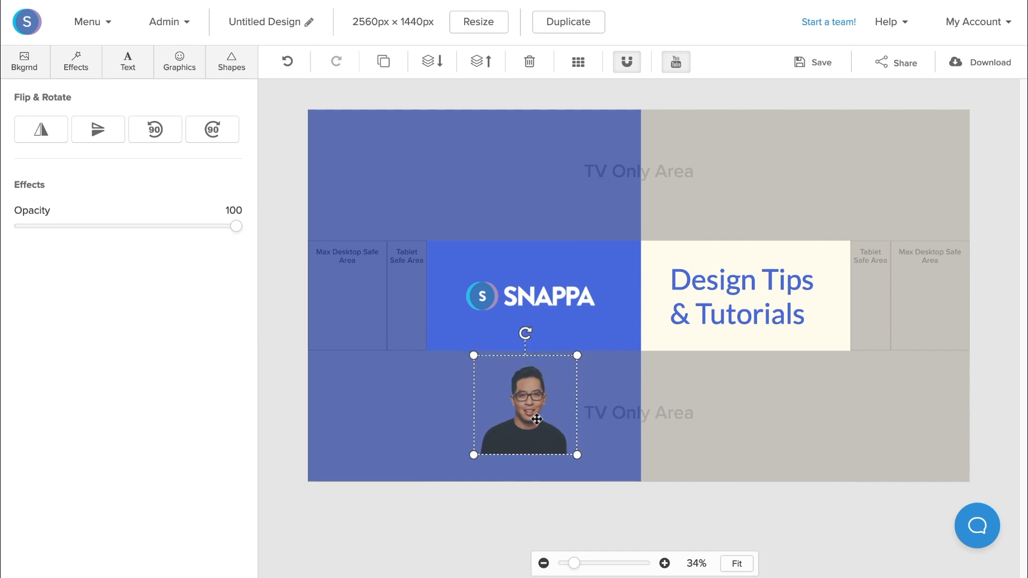
drag(525, 404, 633, 301)
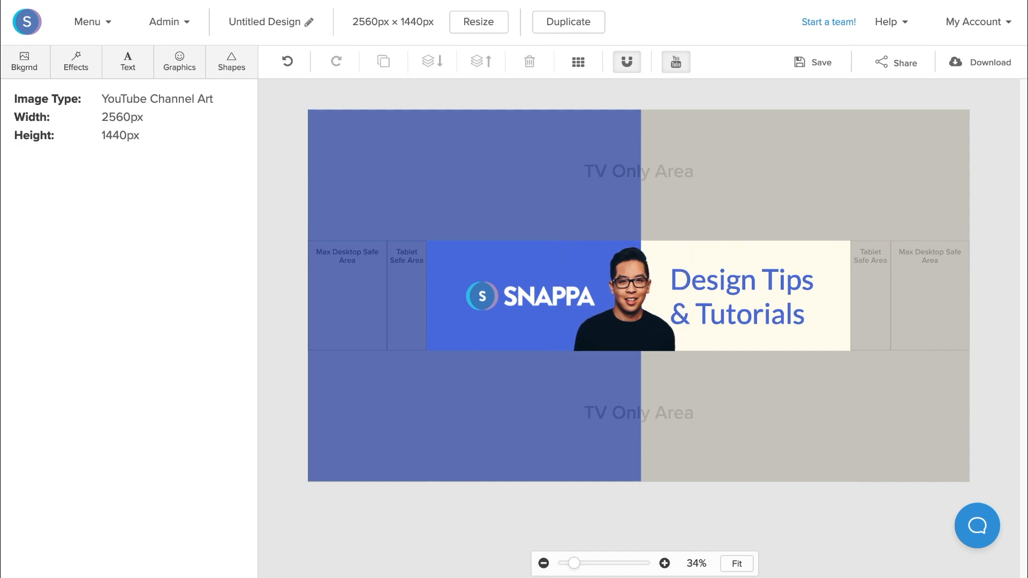
click(625, 295)
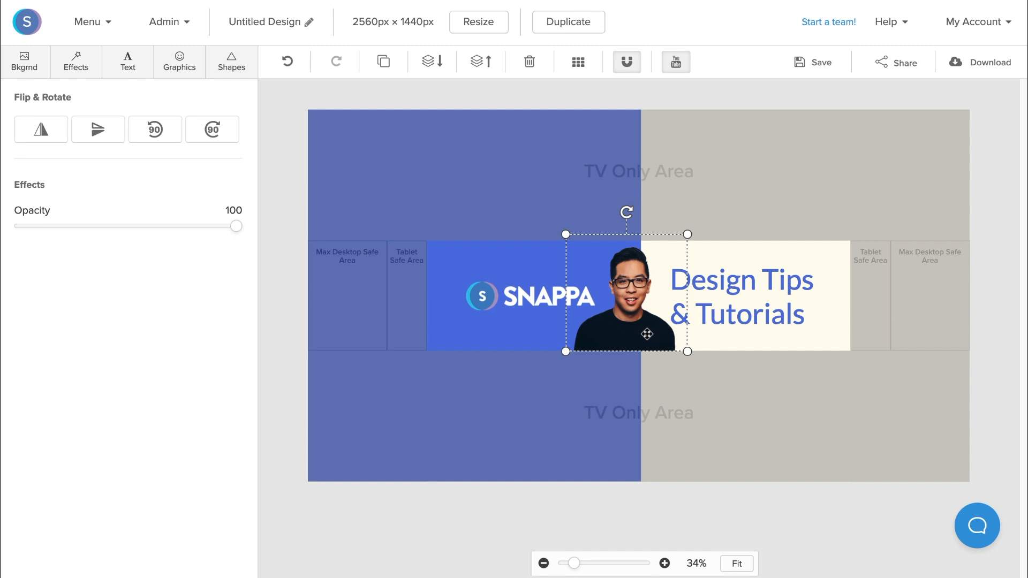
mouse_move(647, 334)
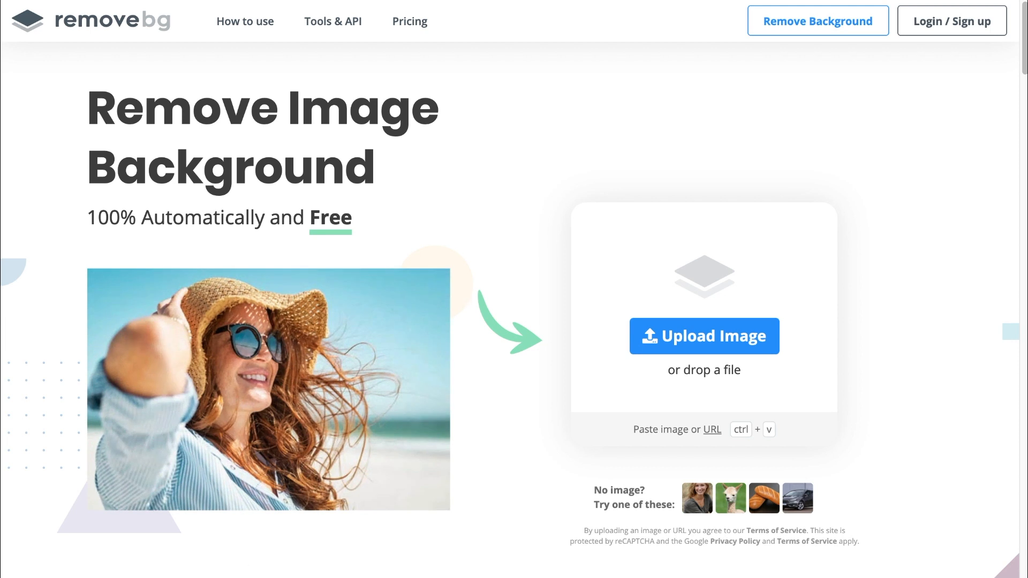
- Upload the portrait to remove.bg and download the background-free PNG
click(703, 335)
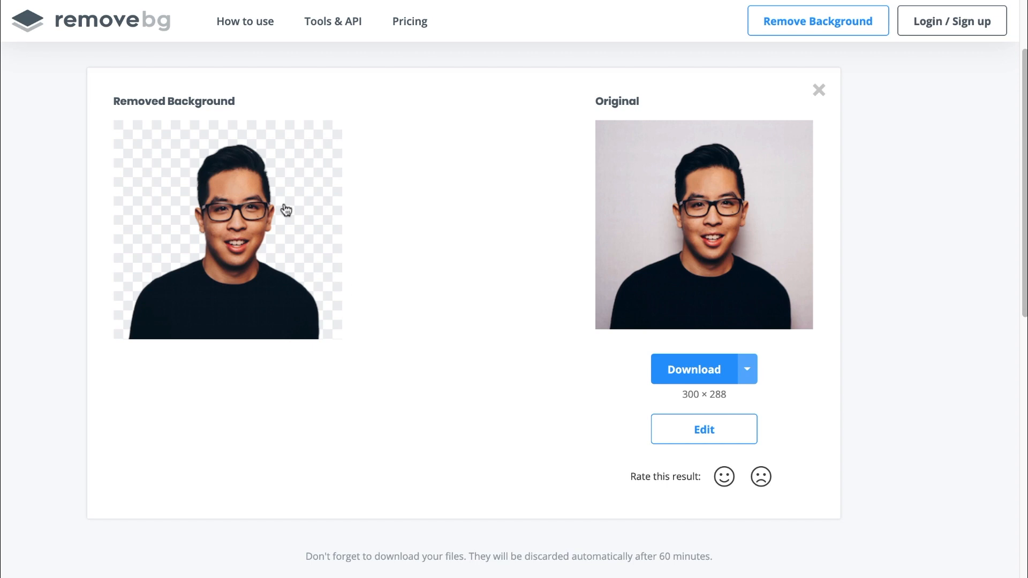
click(692, 370)
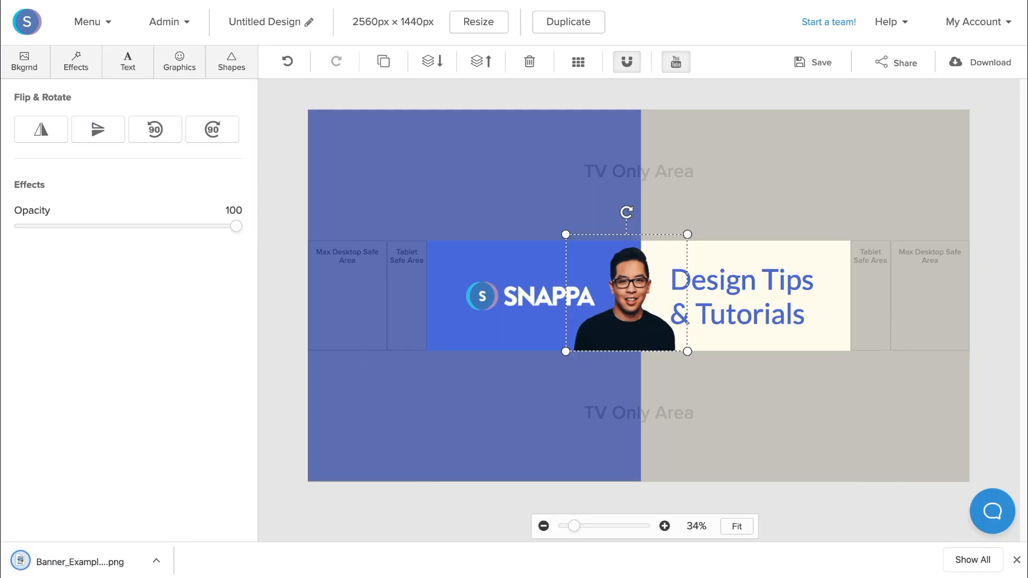
- Show the Uploads library and select the portrait on the banner
click(179, 62)
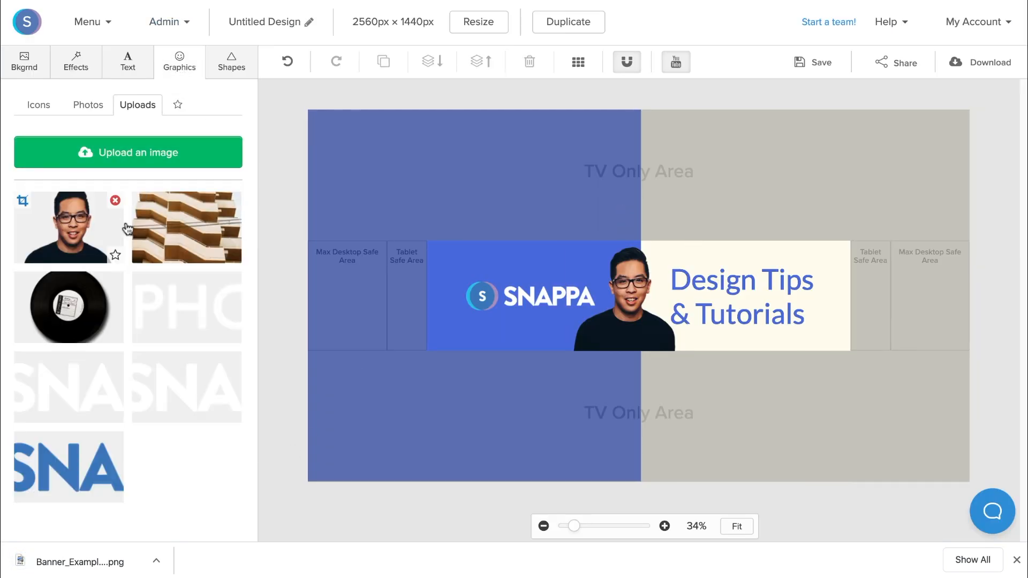
mouse_move(633, 334)
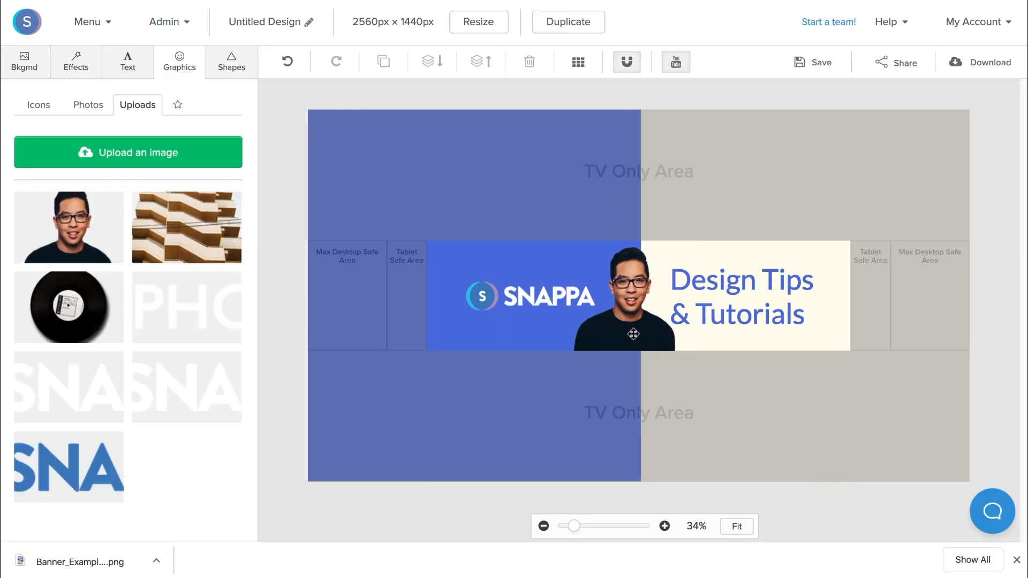
click(626, 296)
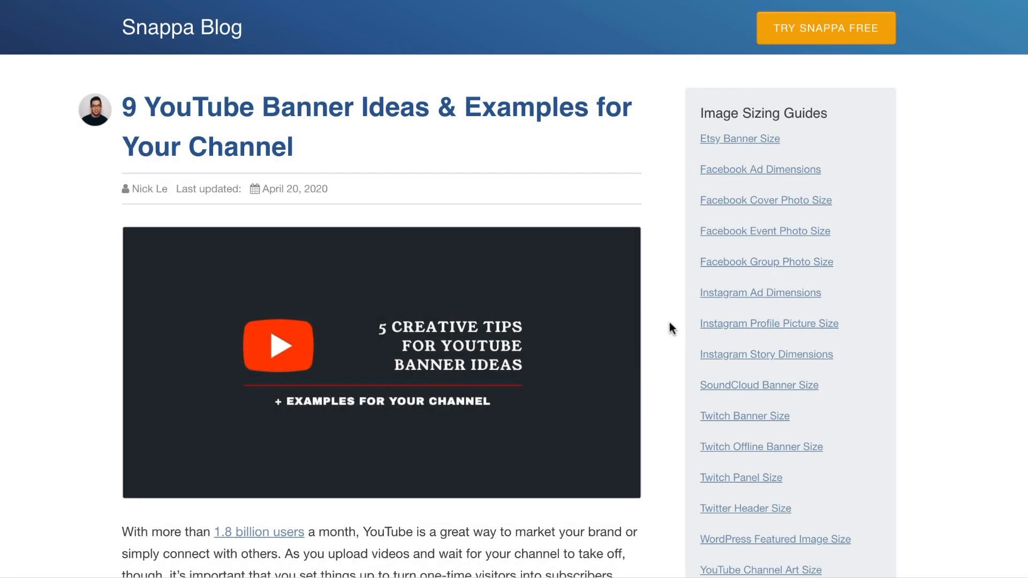
- Scroll down the article through the banner ideas to the MrBeast and Adelaine Morin examples
scroll(down, 3)
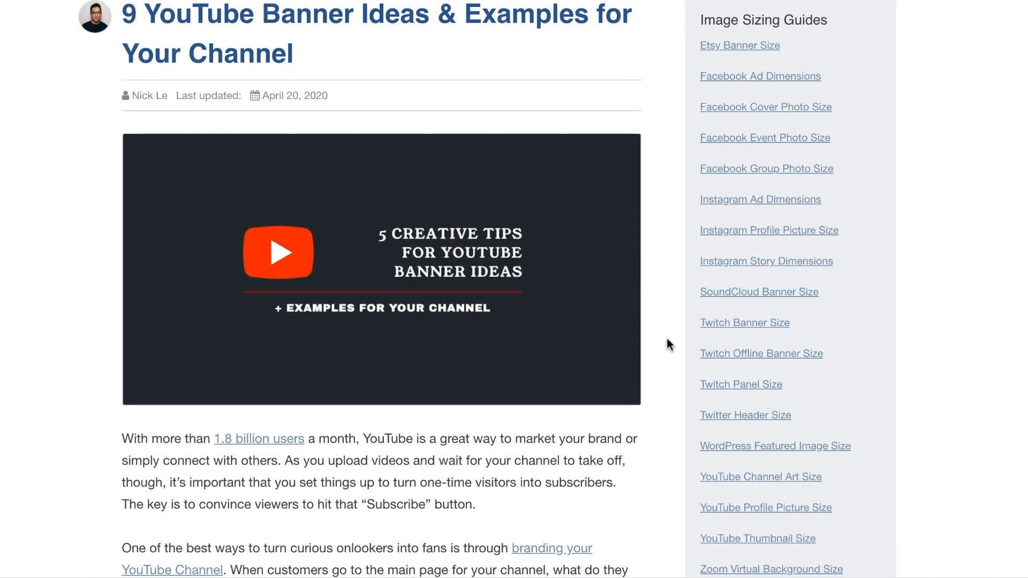
scroll(down, 3)
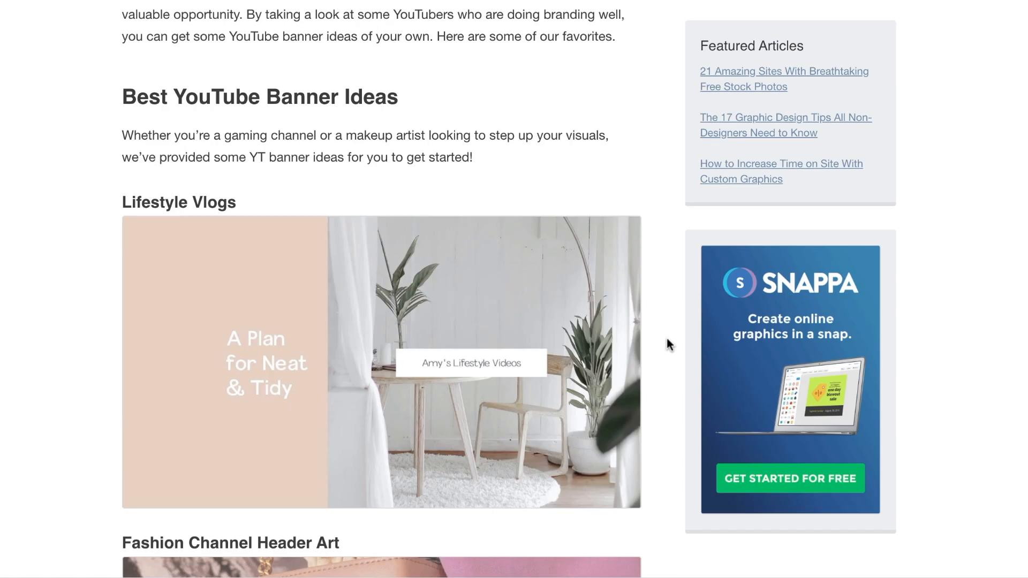
scroll(down, 3)
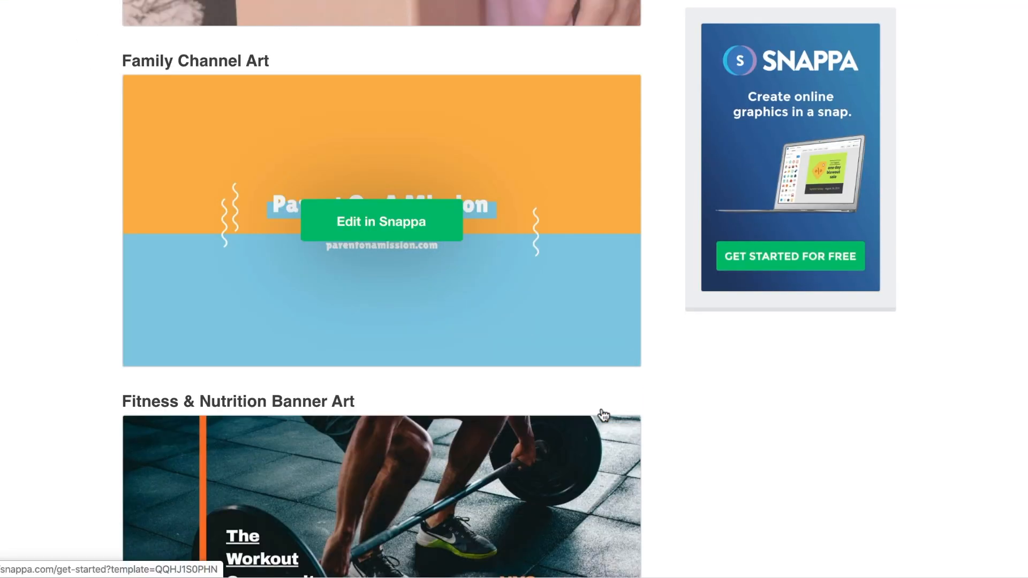
scroll(down, 3)
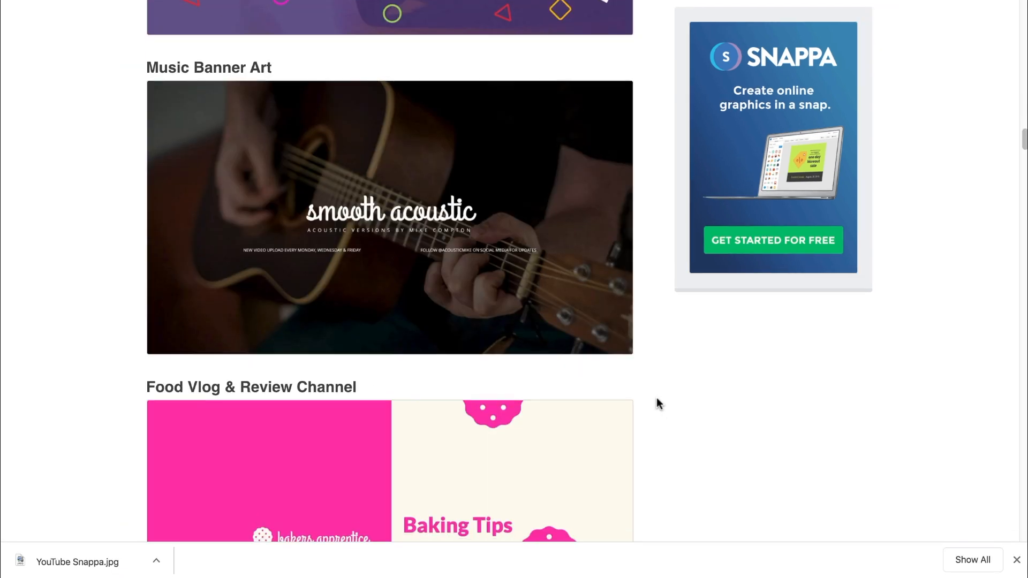
scroll(up, 3)
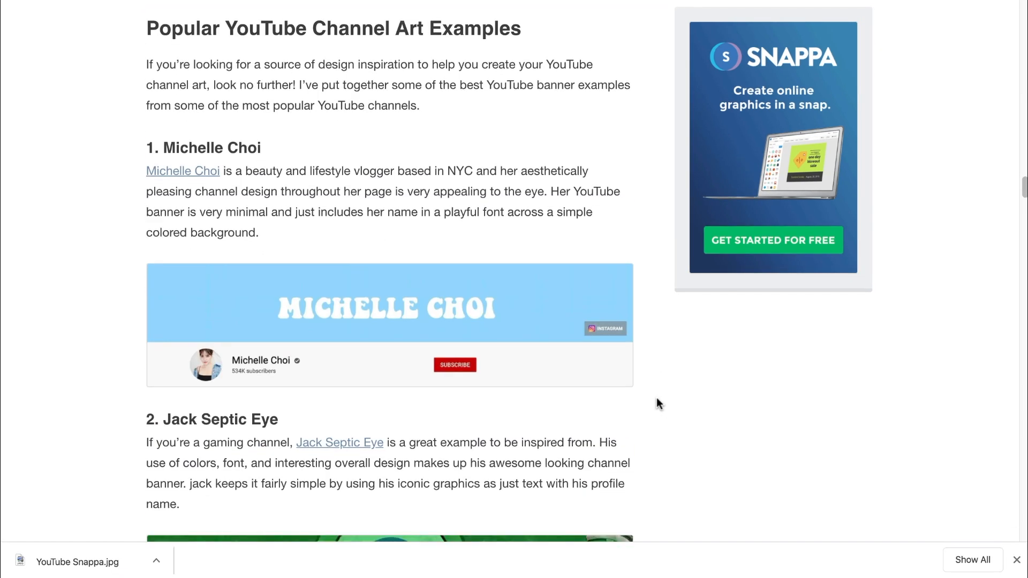
scroll(down, 3)
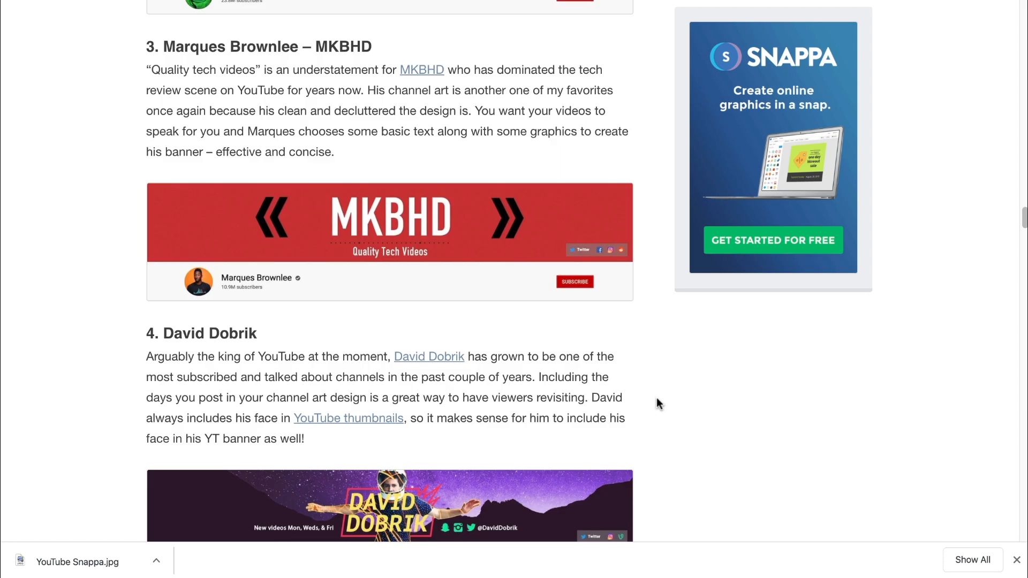
scroll(down, 3)
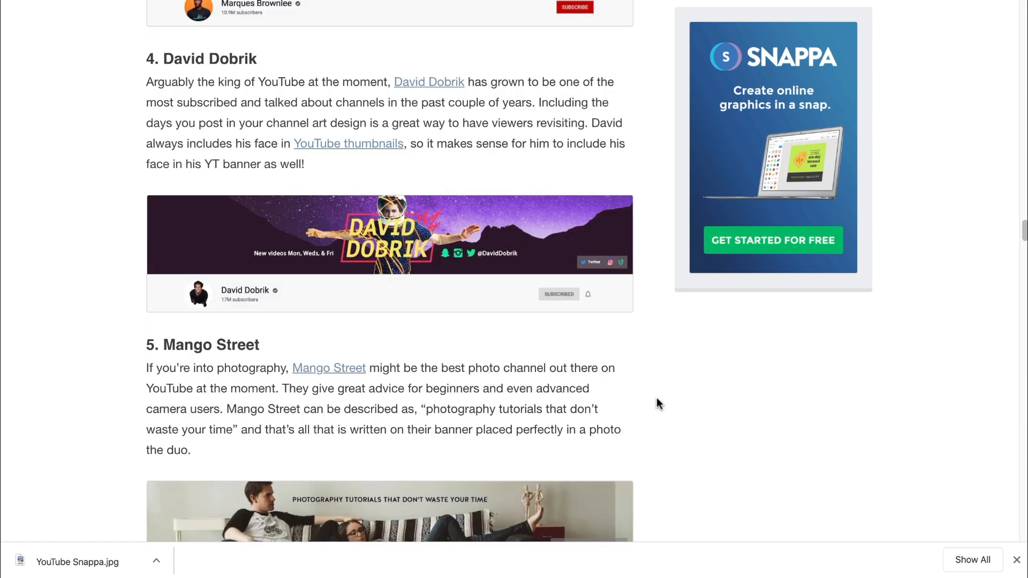
scroll(down, 3)
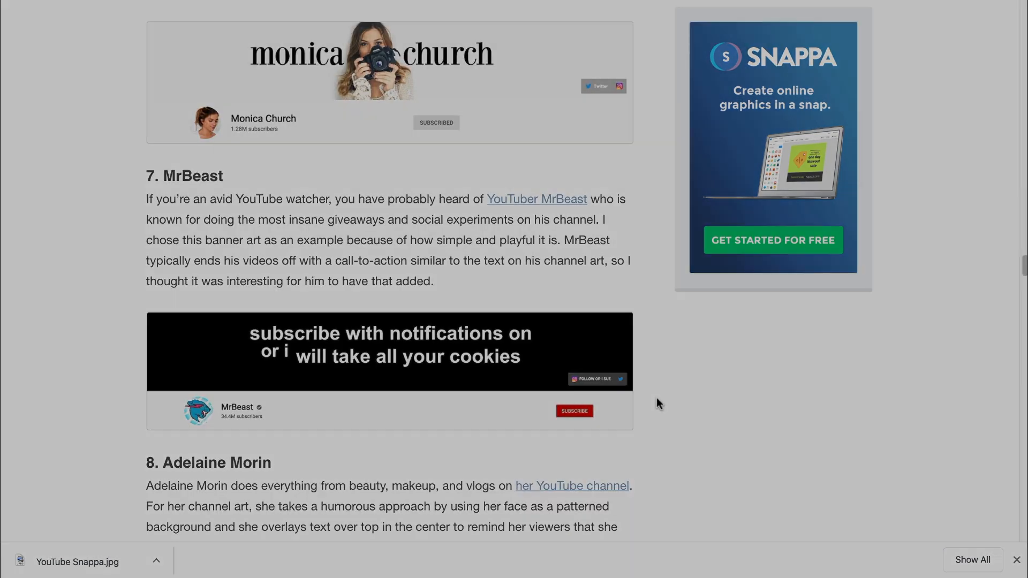